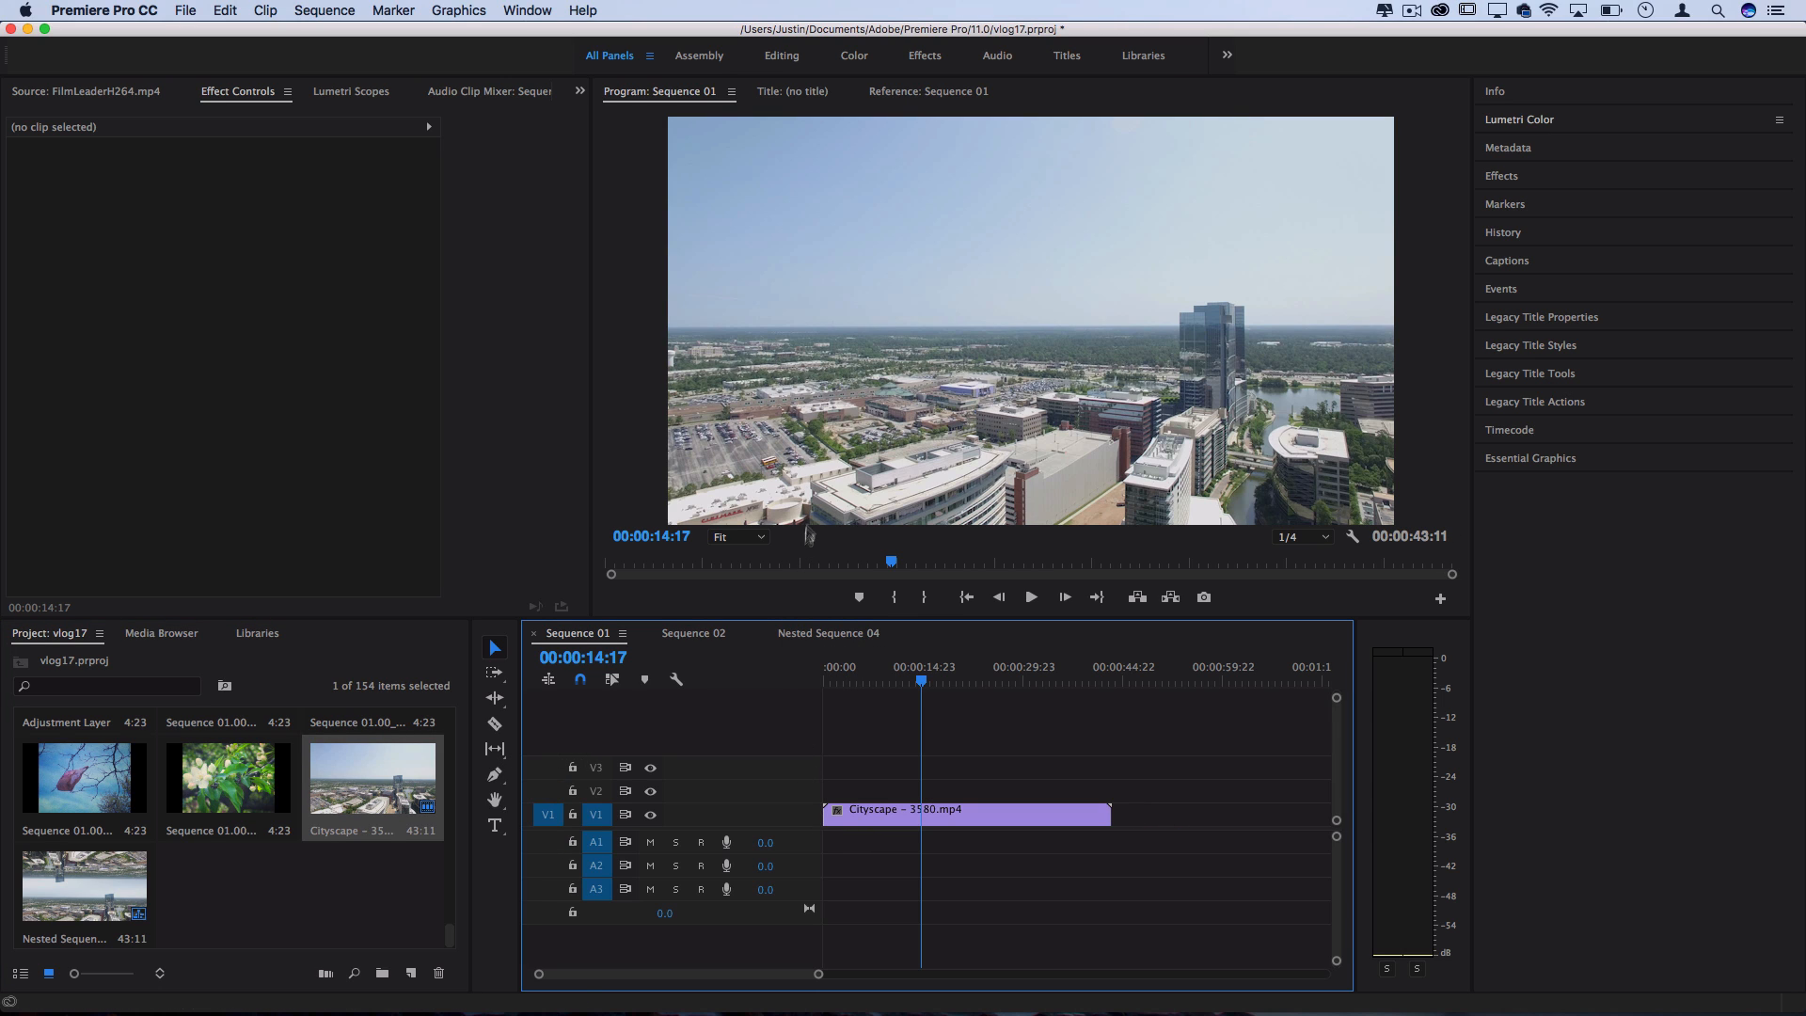
mouse_move(1351, 314)
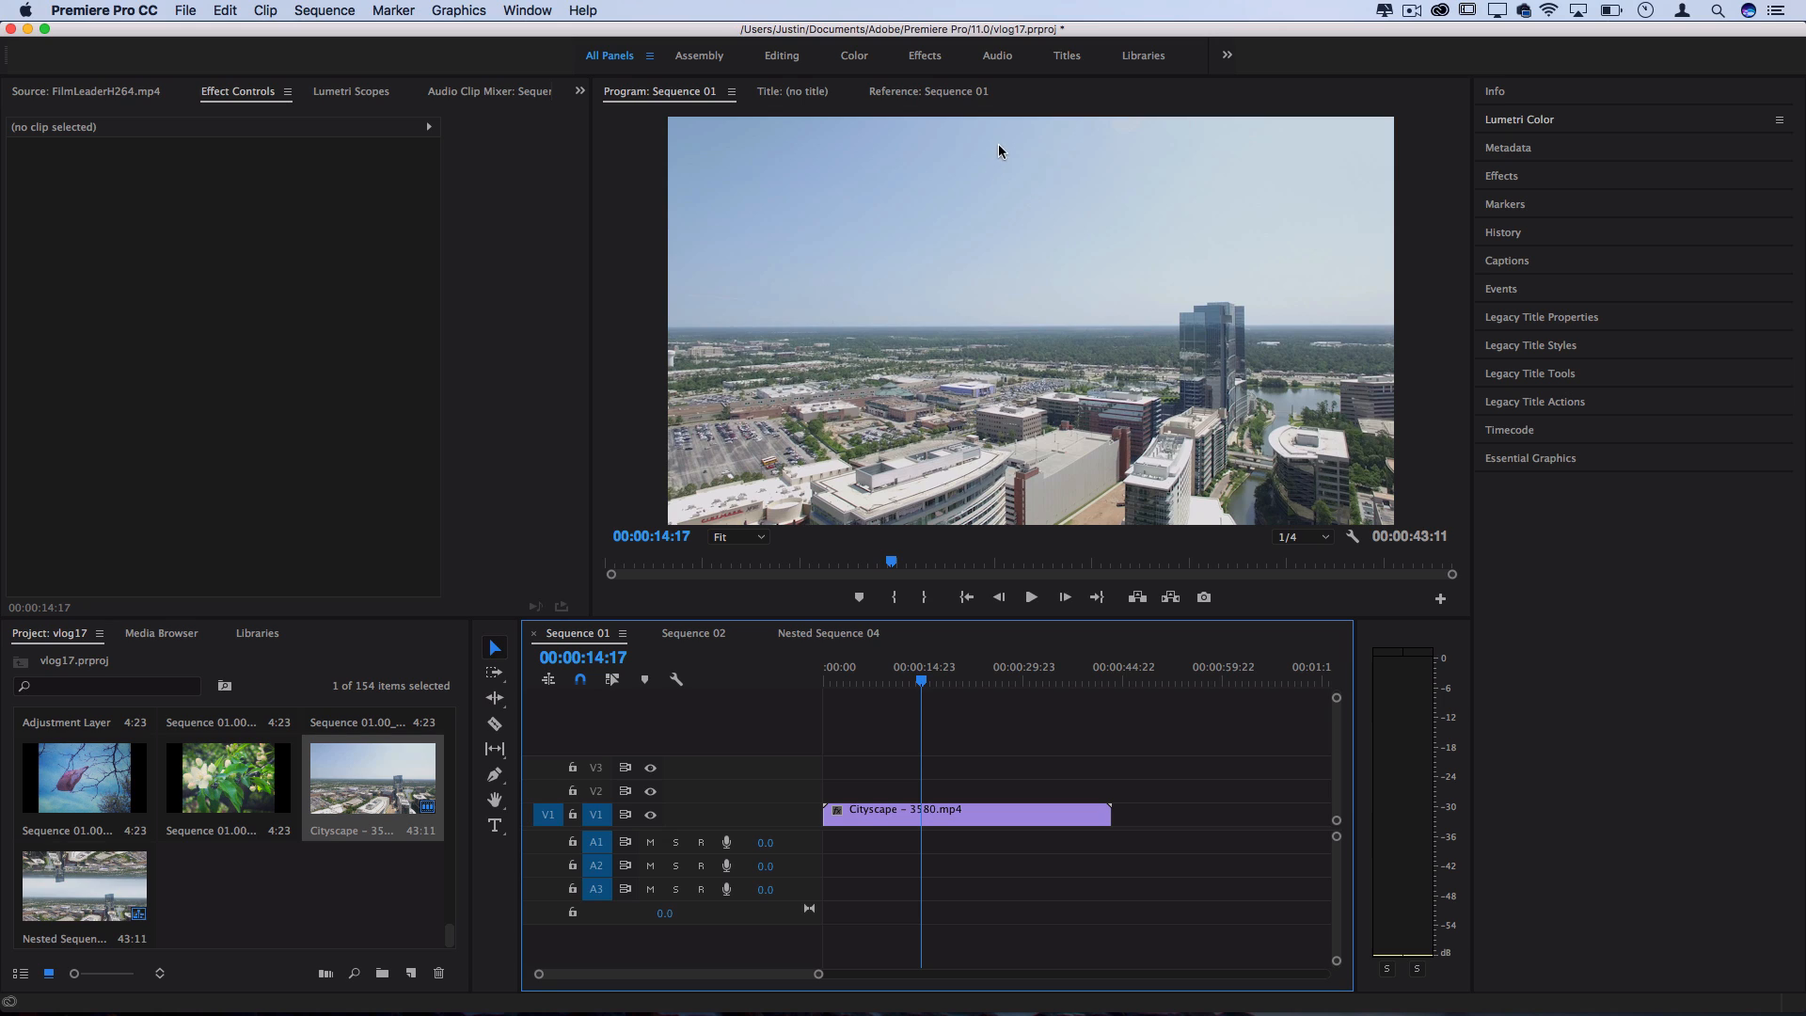
mouse_move(1155, 421)
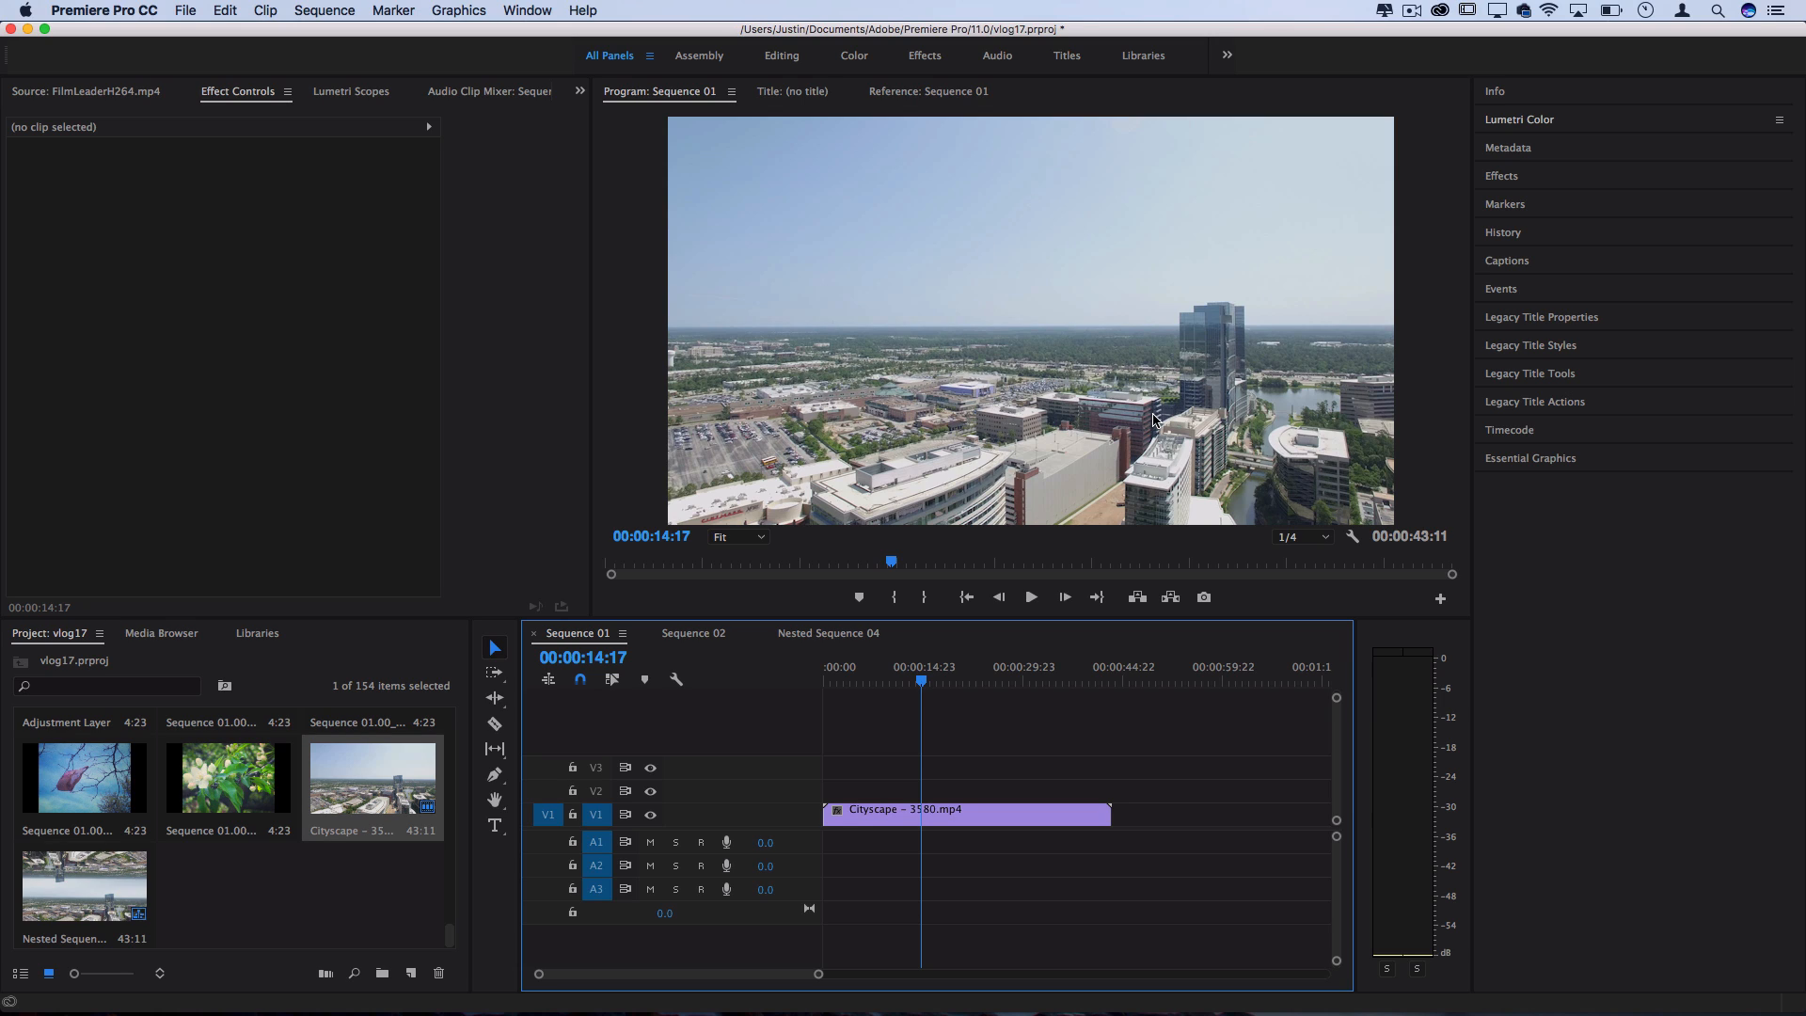
mouse_move(787, 211)
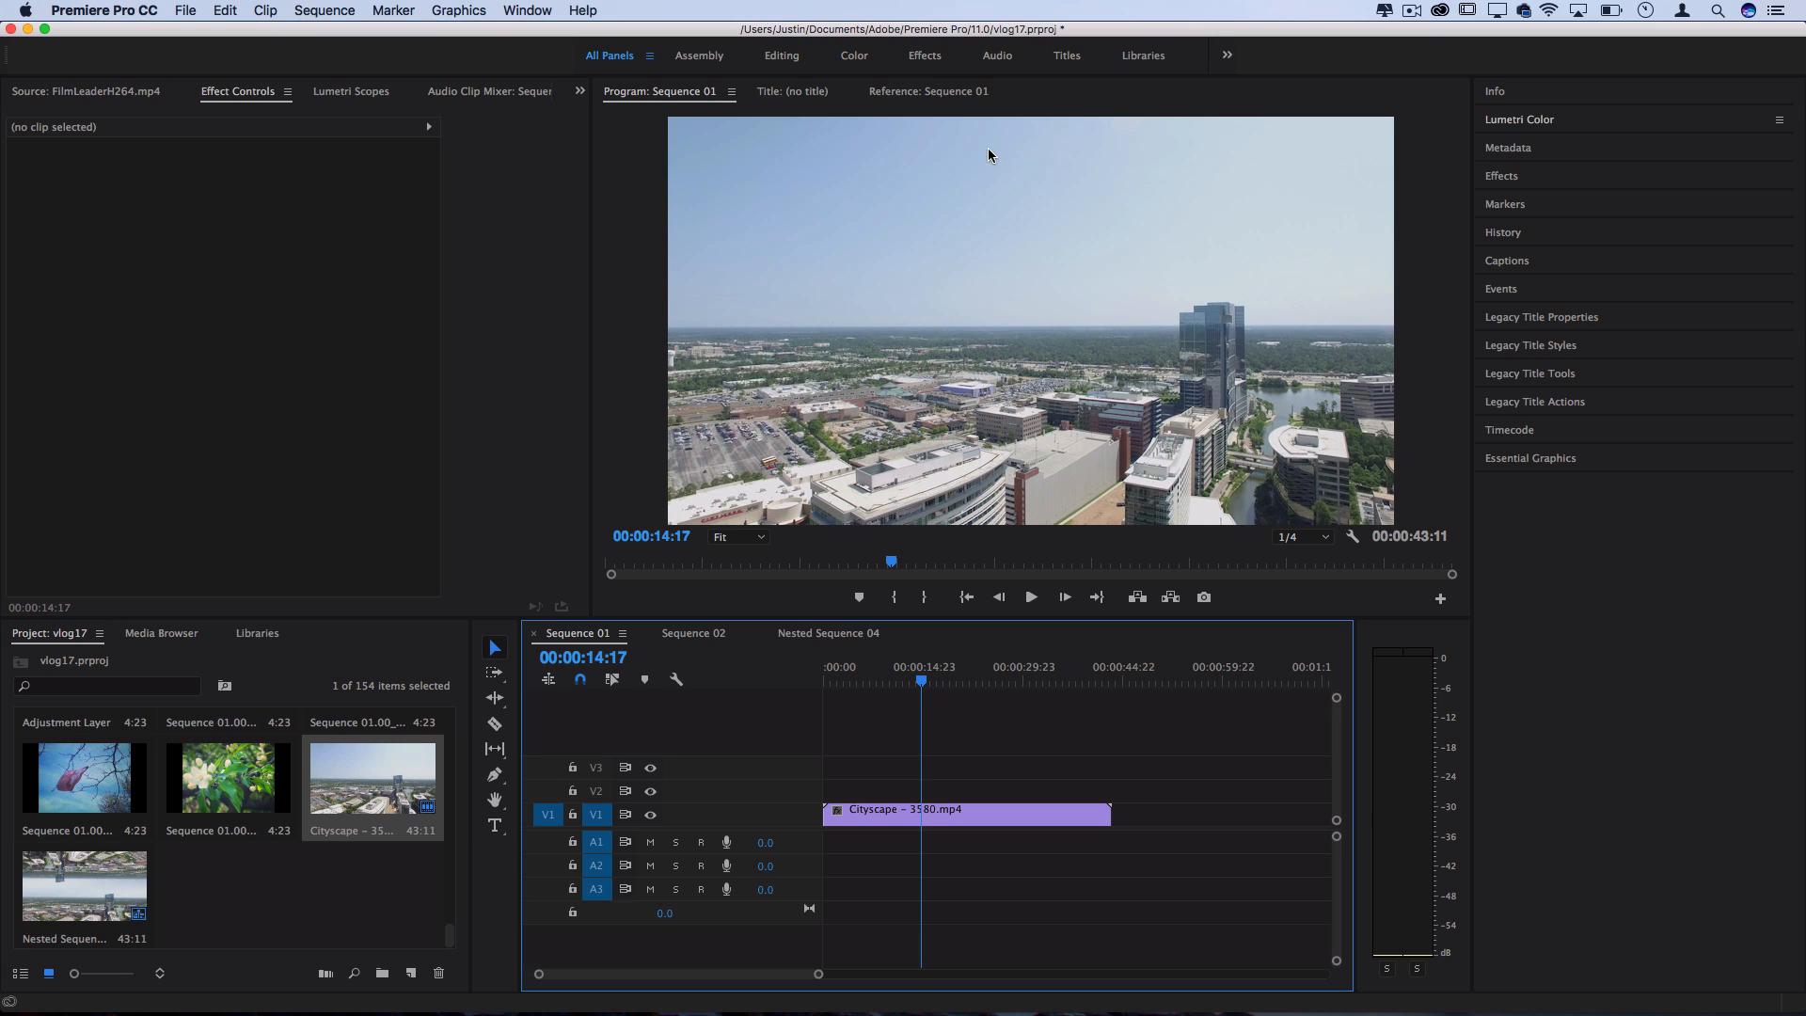
mouse_move(950, 233)
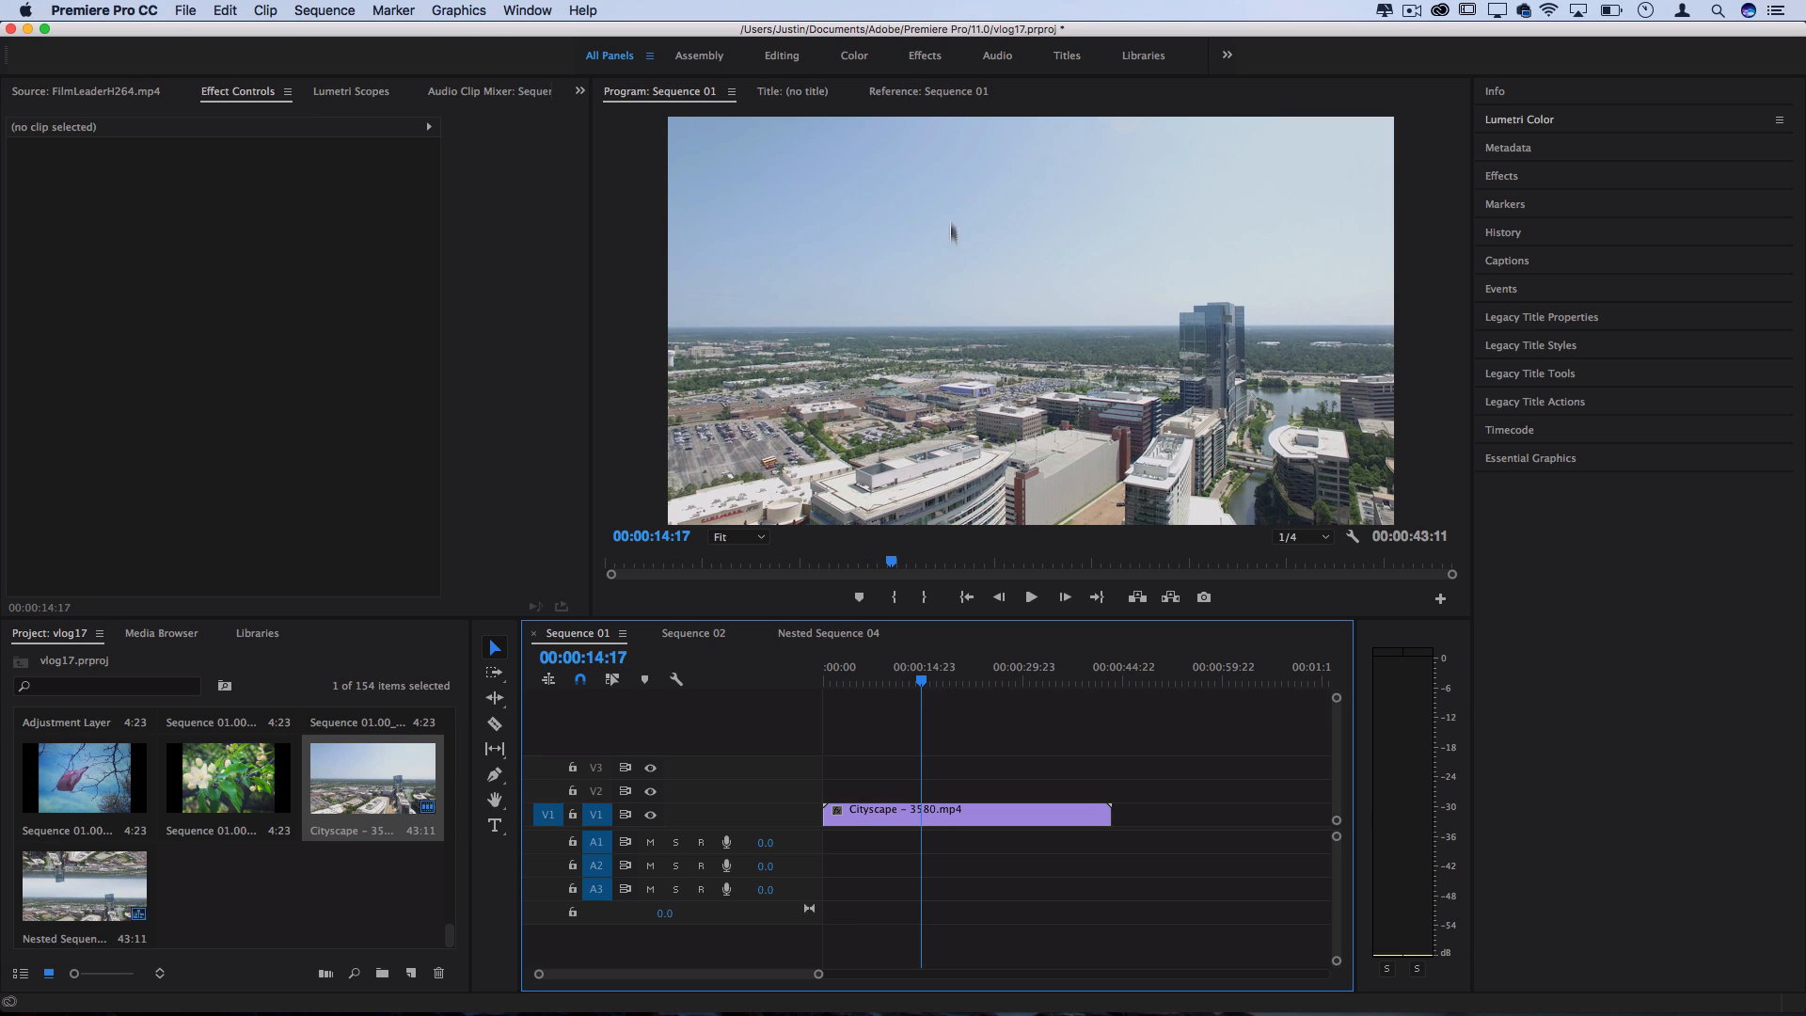
- Add the Mirror distort effect to the cityscape clip and scrub its Reflection Center and Angle
type("mirror")
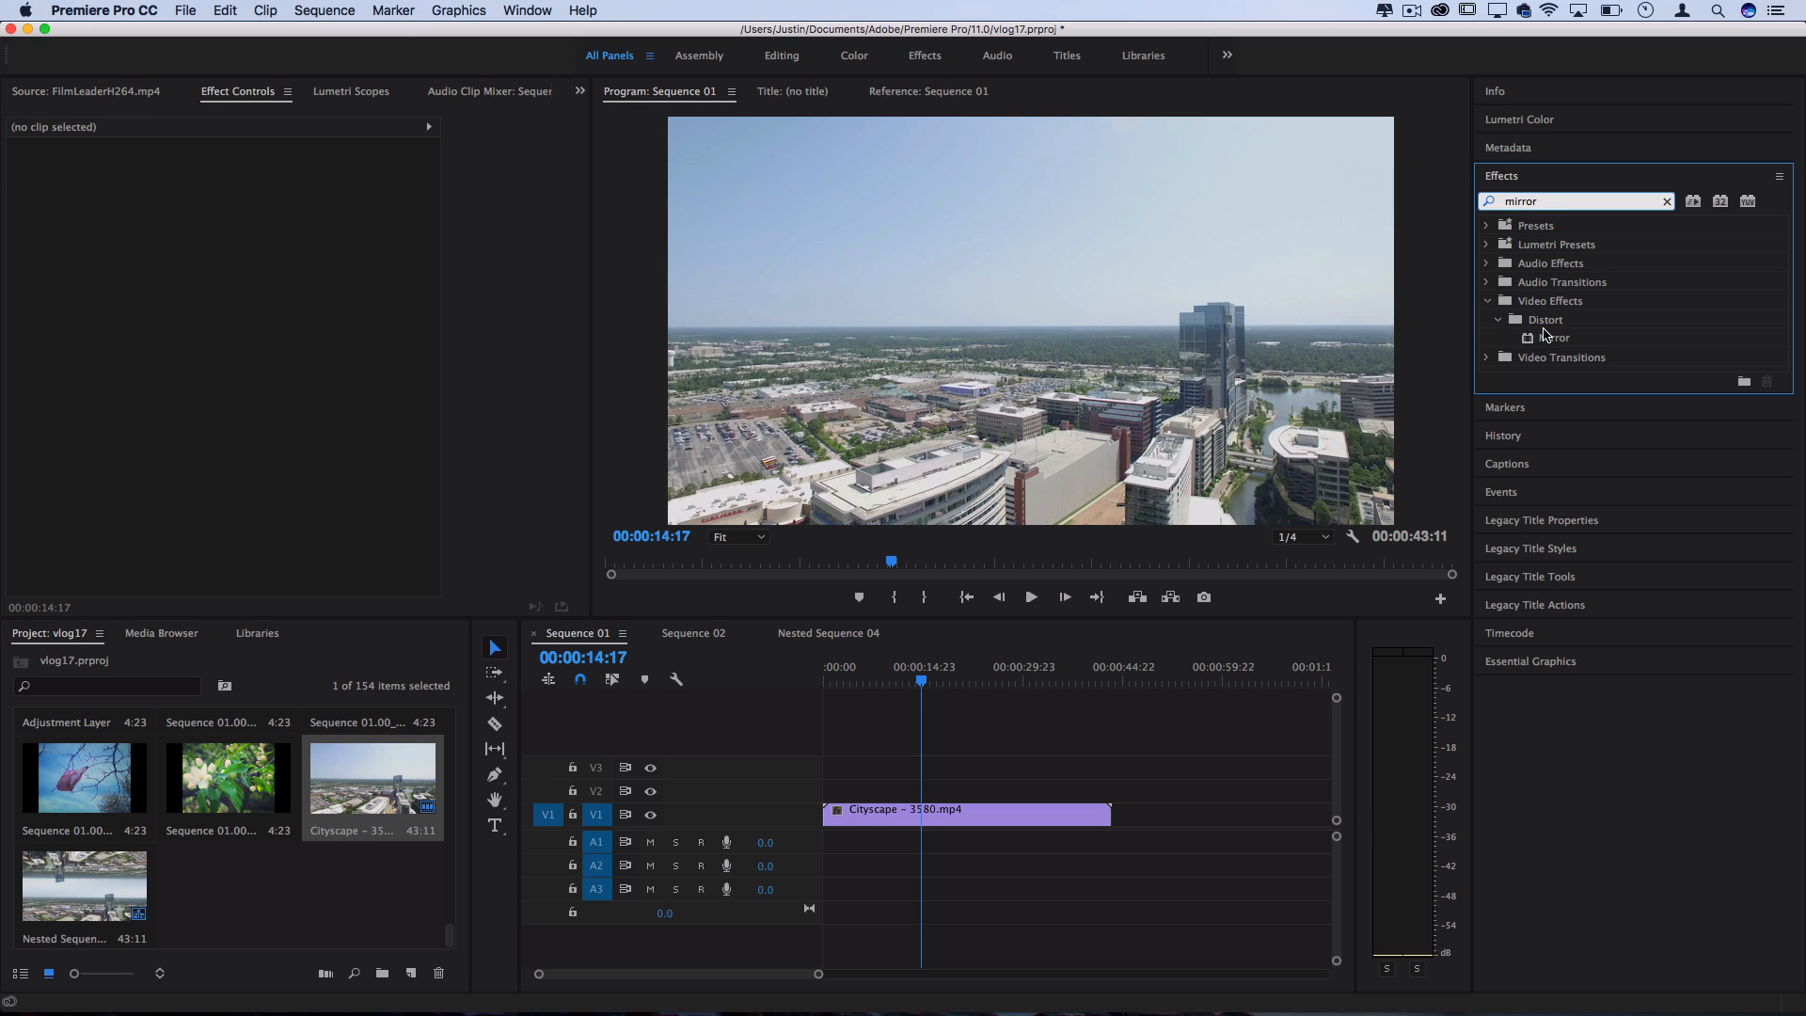
left_click(1554, 337)
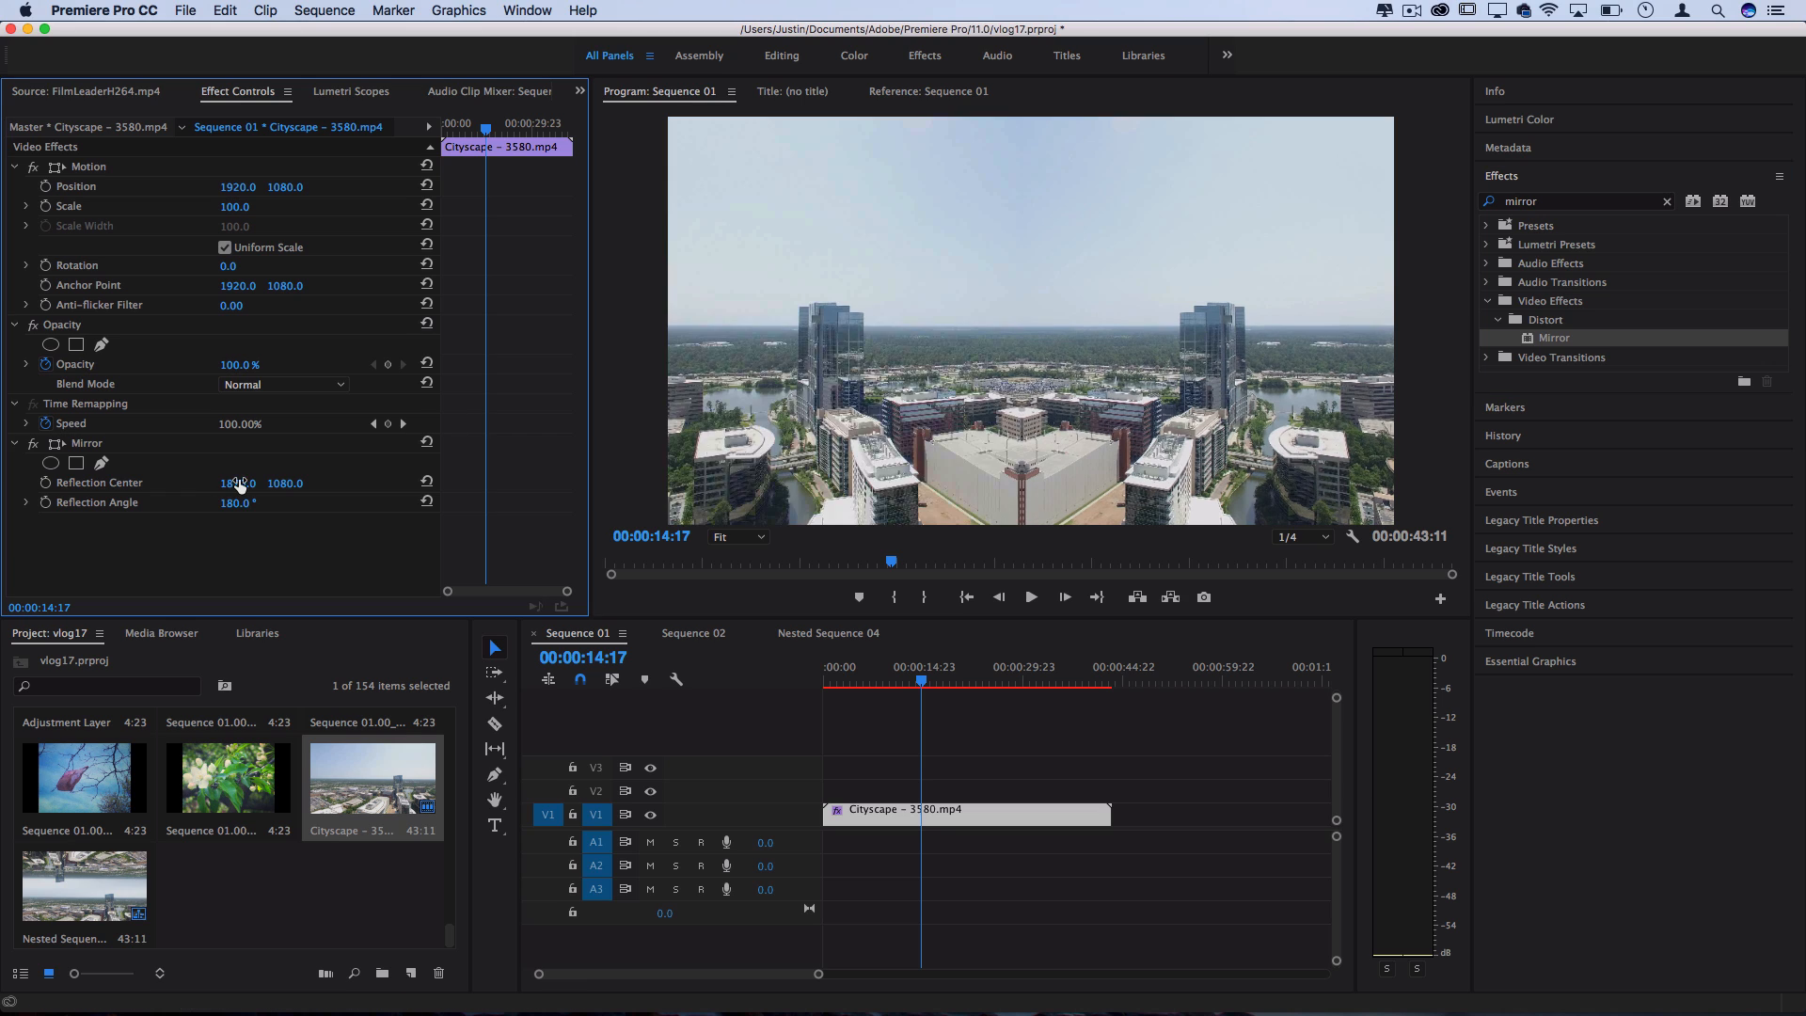
left_click_drag(239, 483, 218, 484)
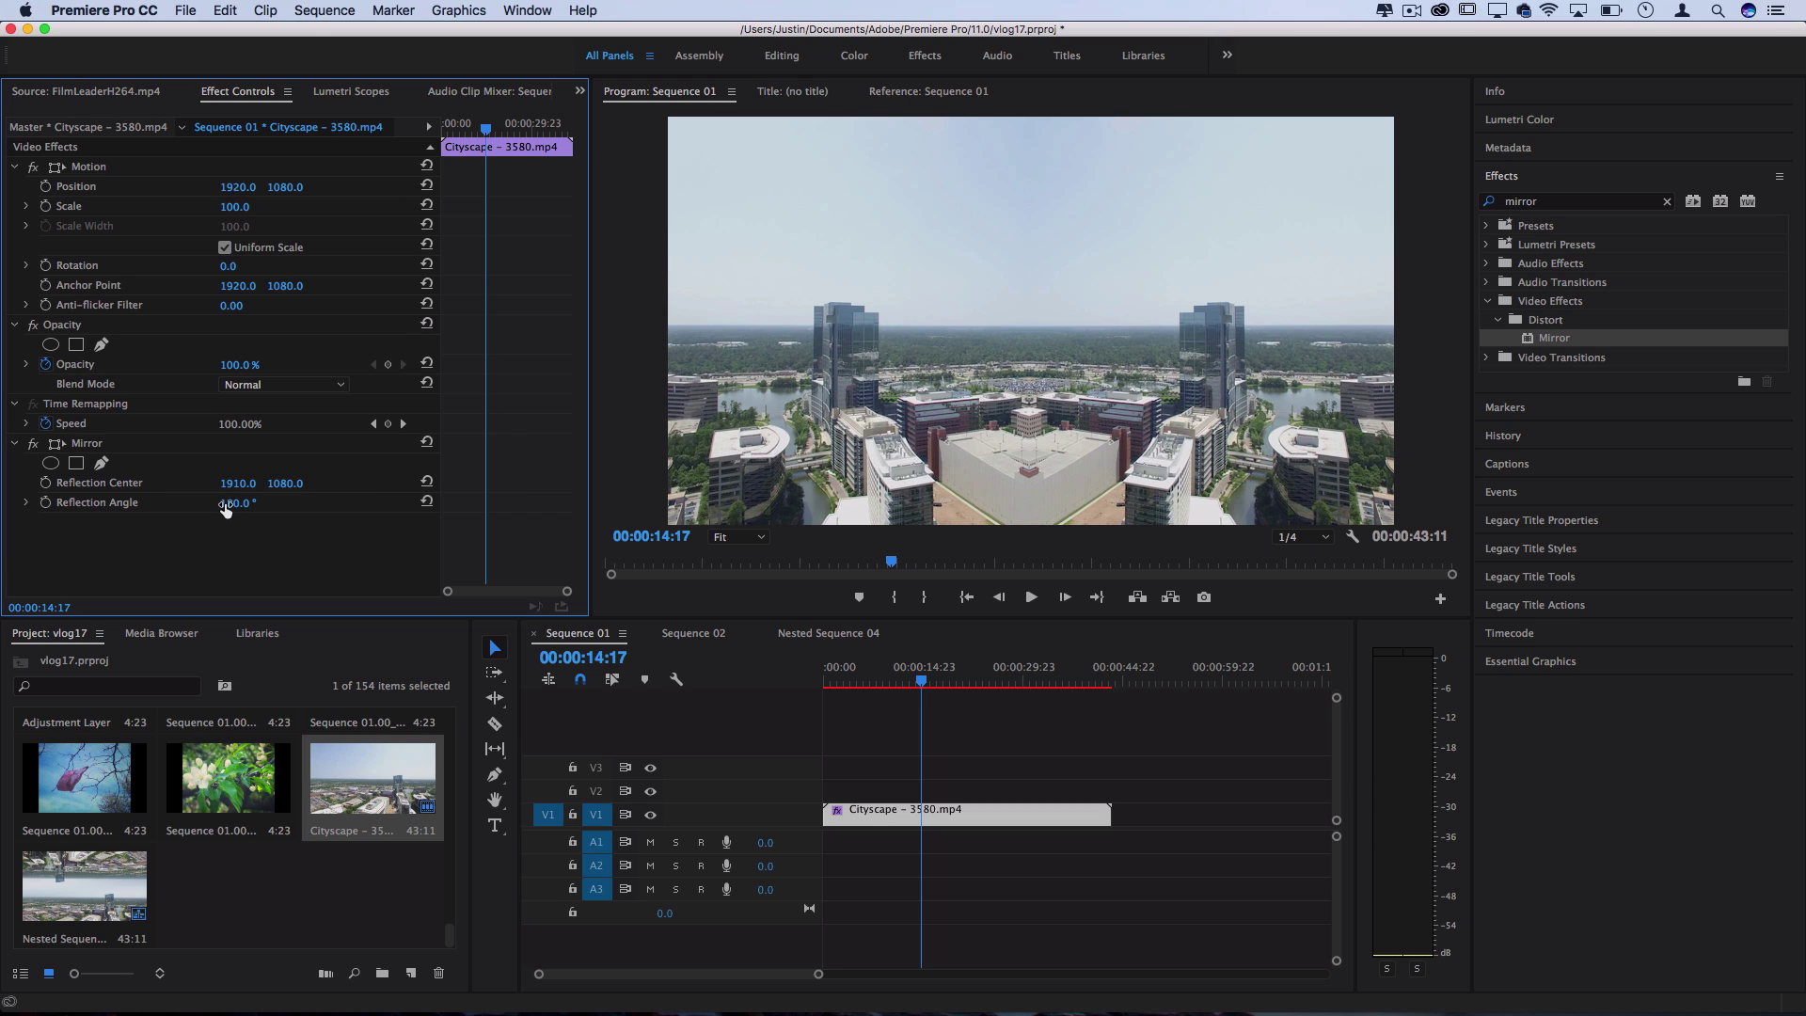
left_click_drag(229, 504, 230, 531)
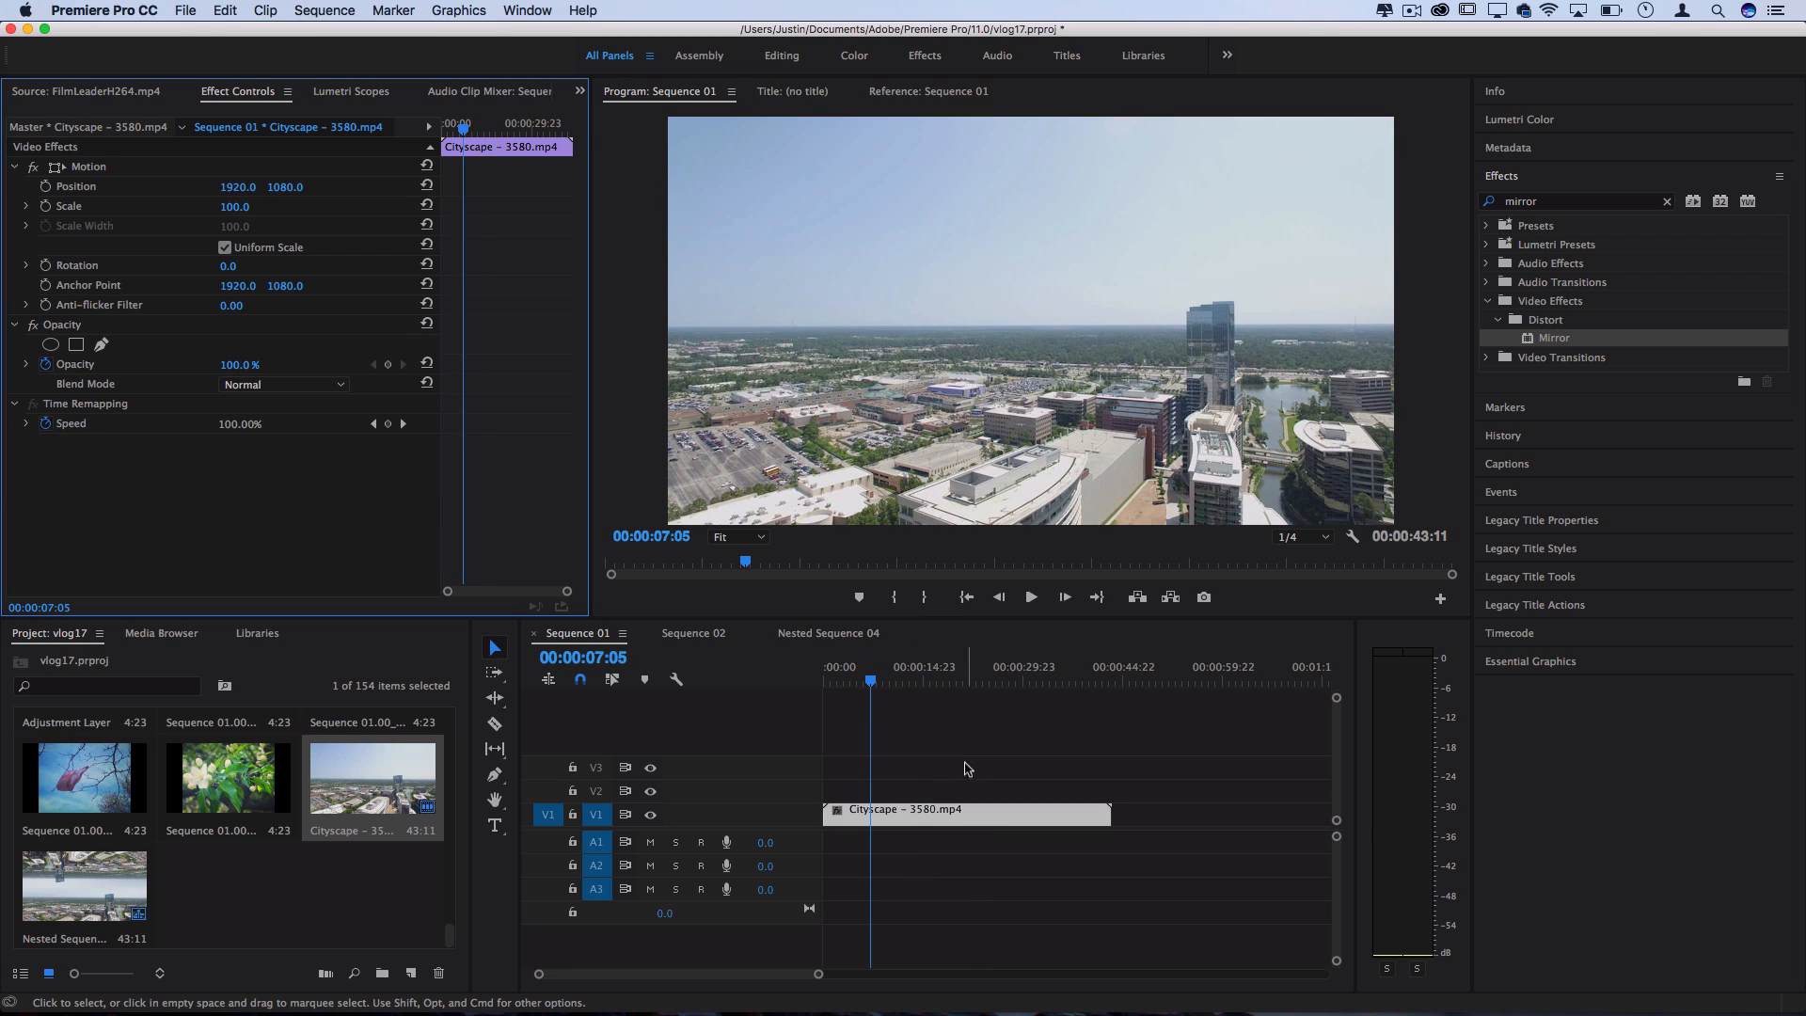
mouse_move(937, 816)
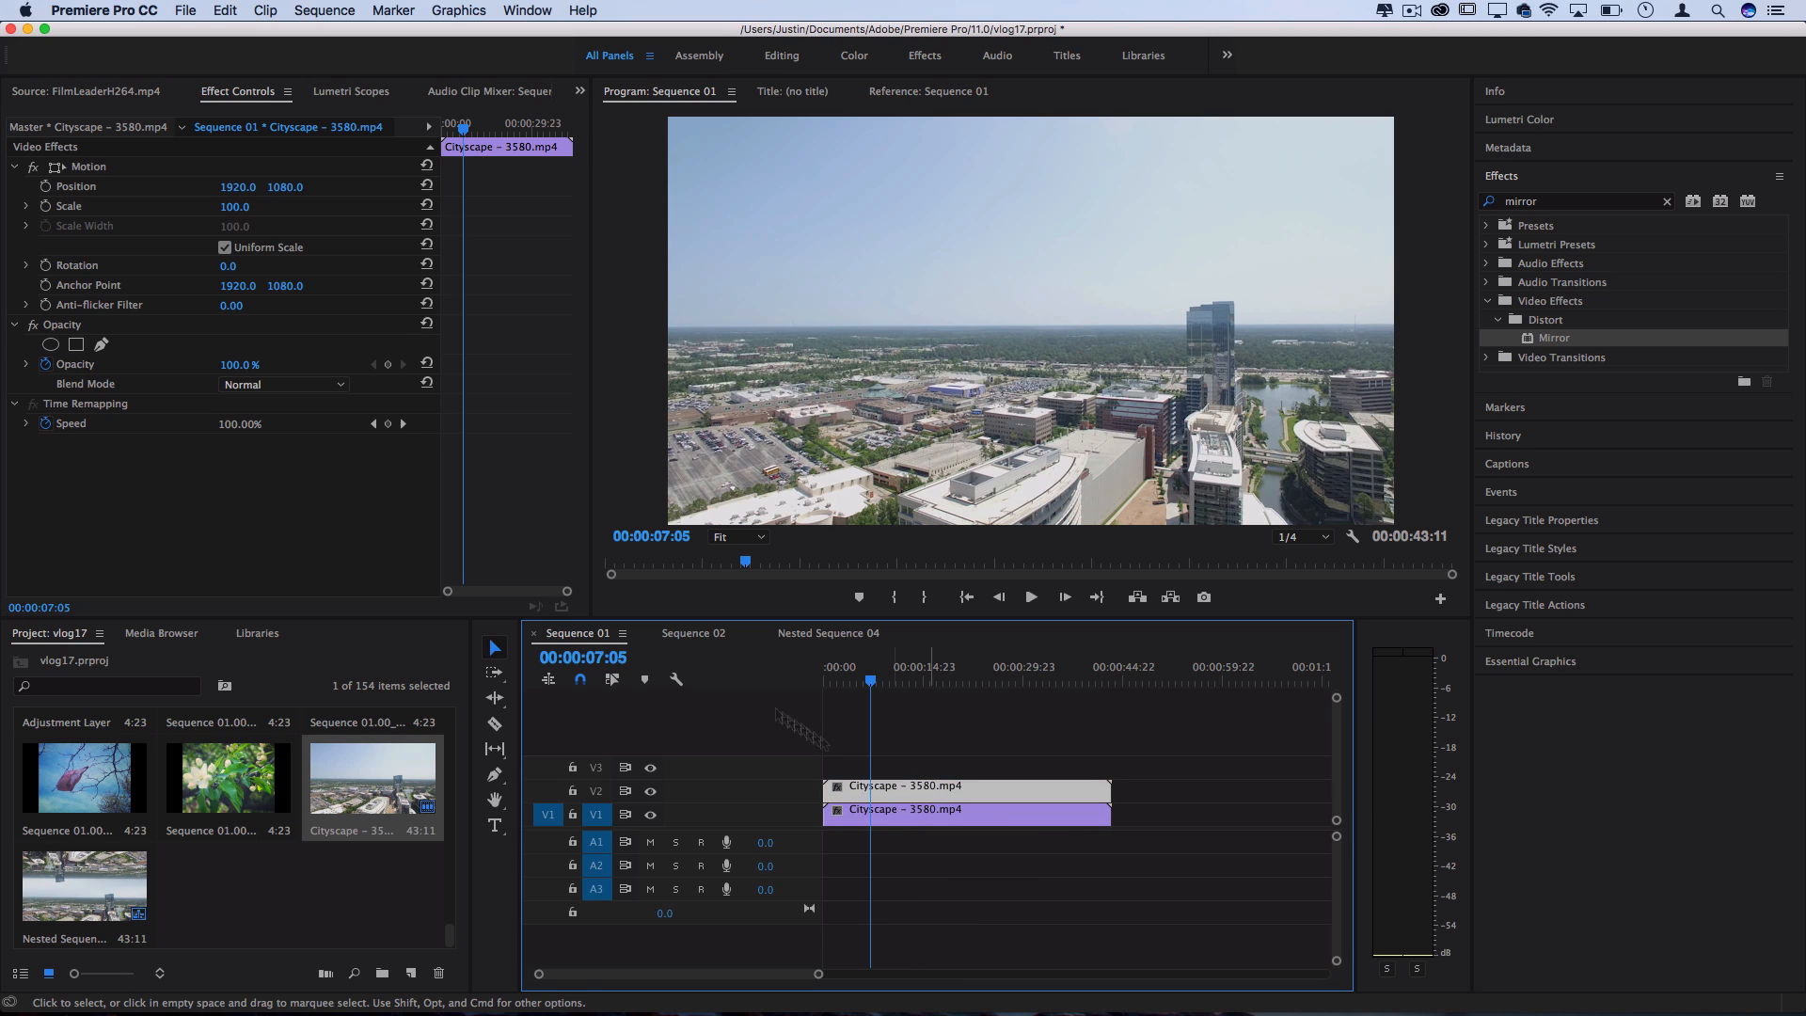
- Select the duplicated cityscape clip on V2 to rotate it 180°
left_click(230, 263)
type("180")
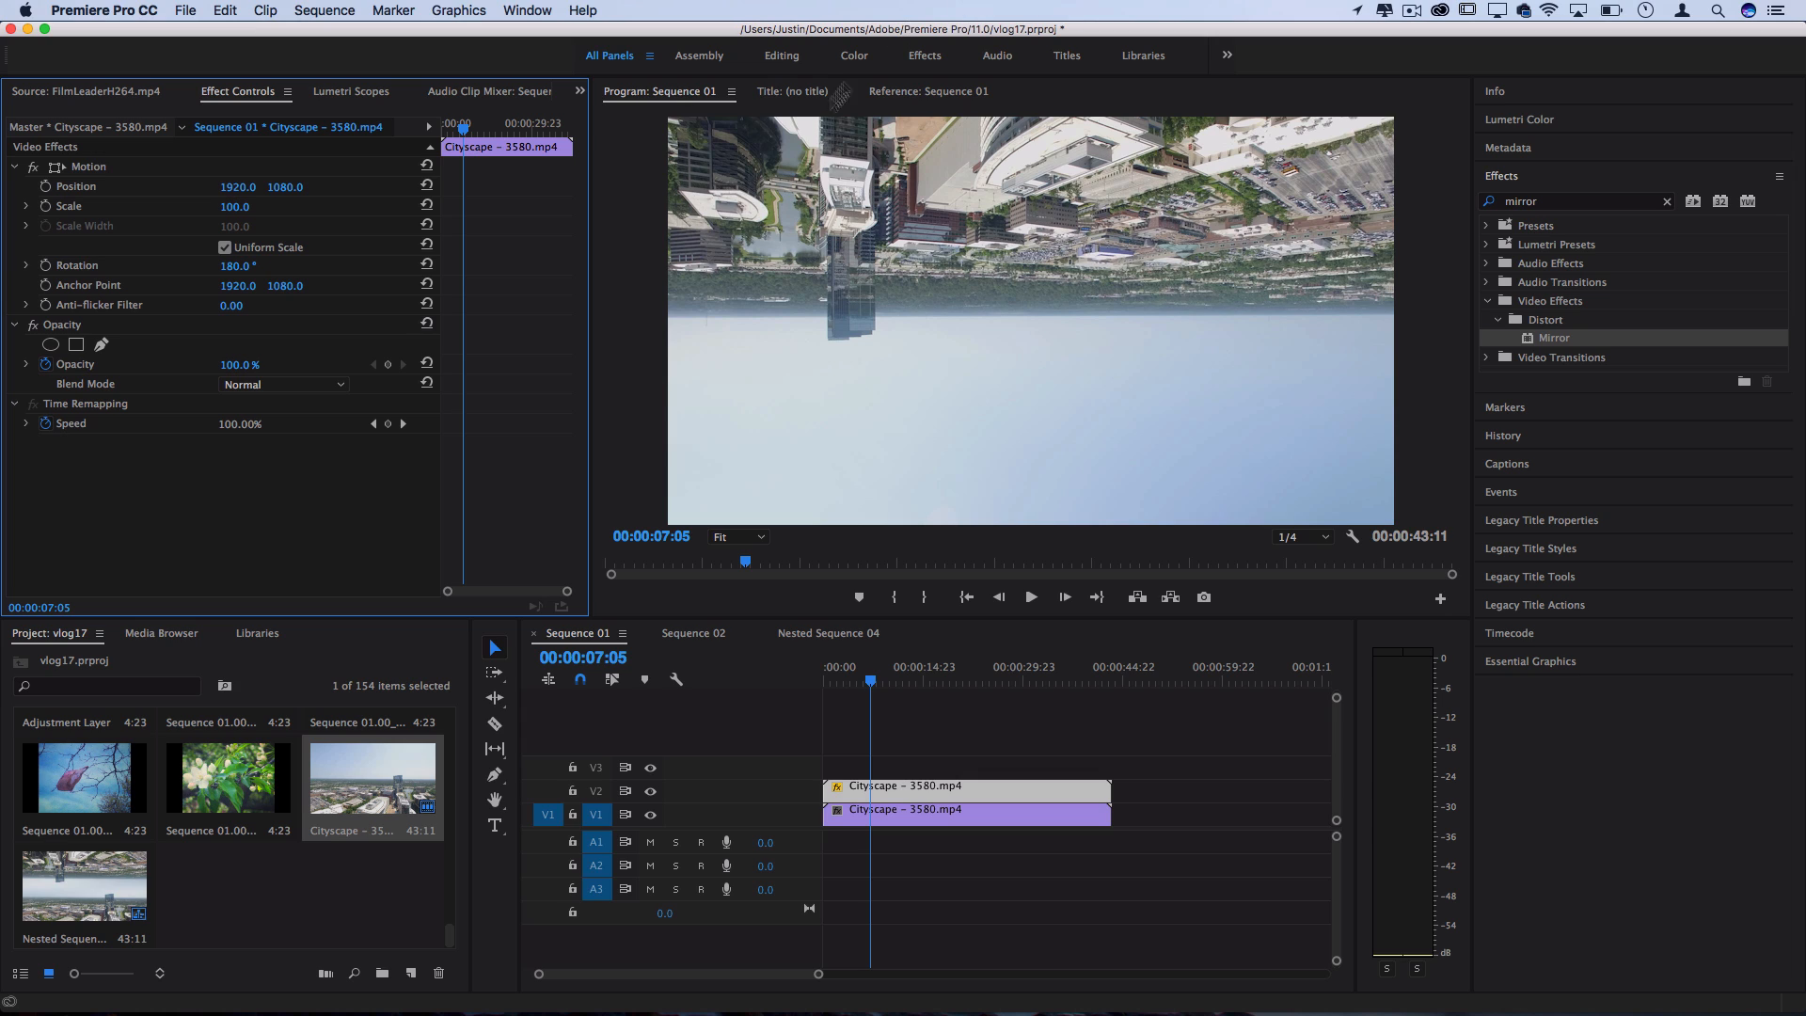
mouse_move(651, 790)
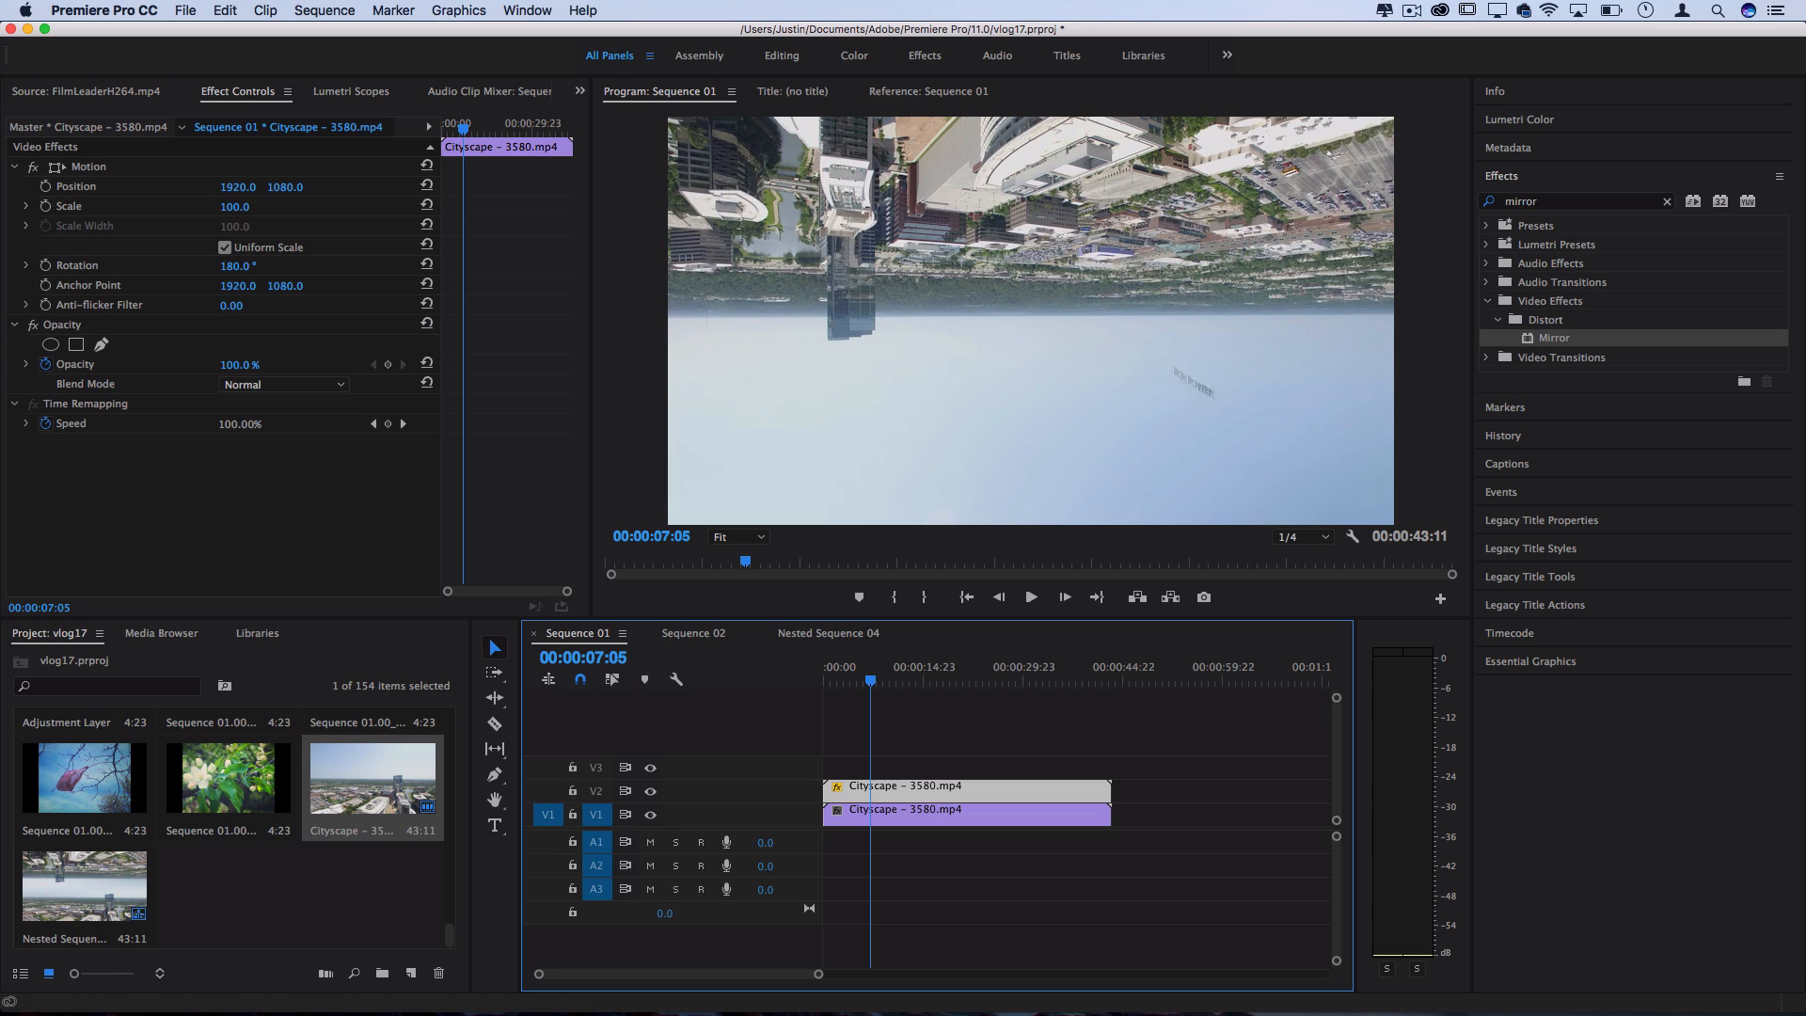
mouse_move(1244, 439)
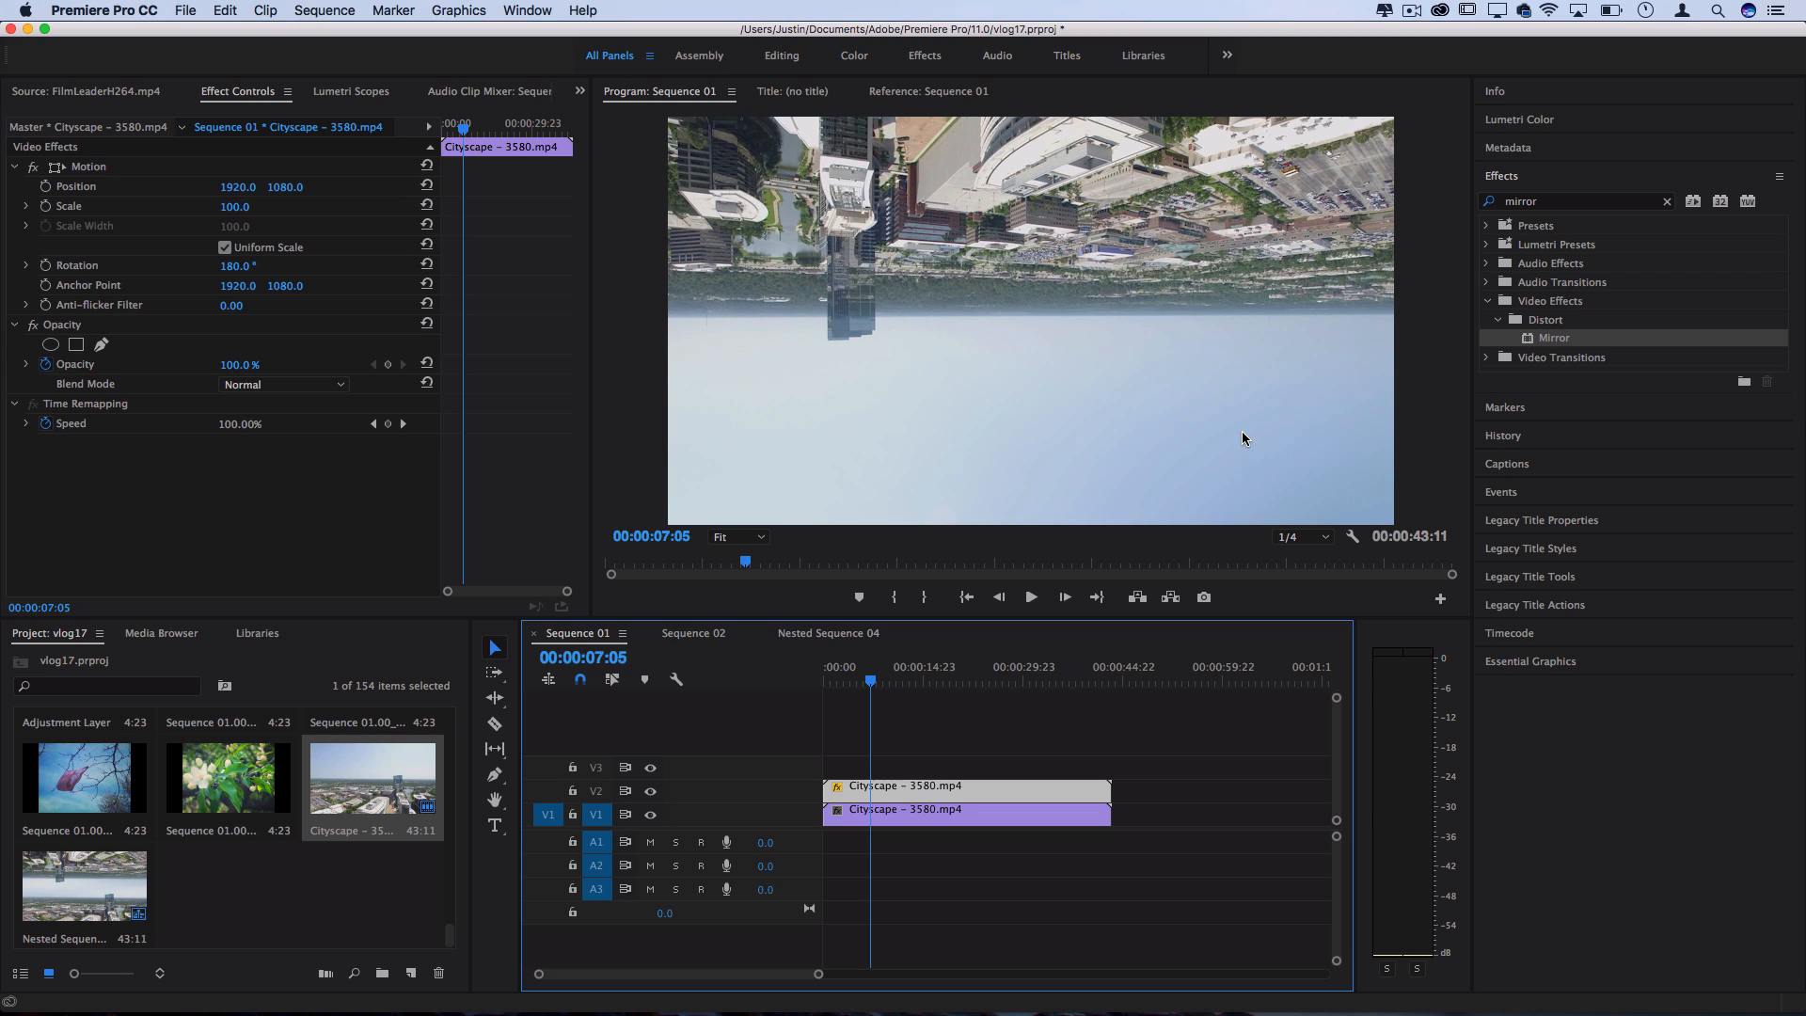
mouse_move(802, 399)
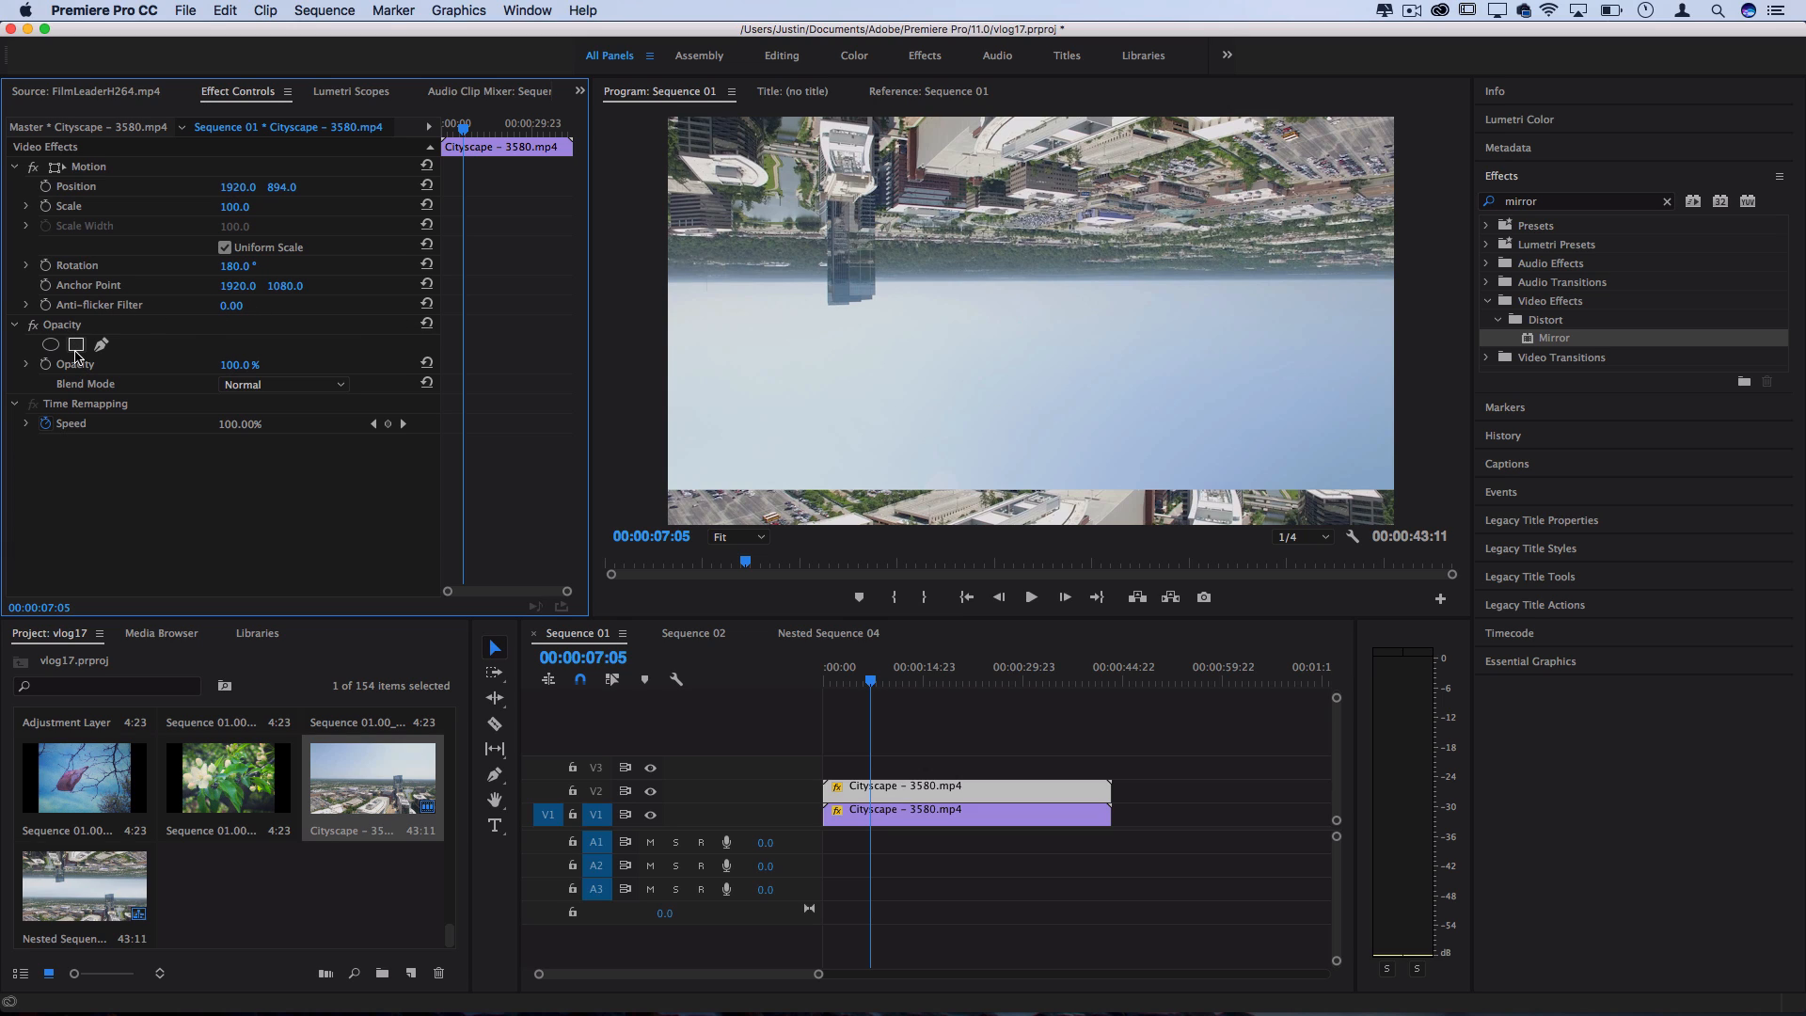
- Add a rectangular mask to the flipped copy and enlarge it over the upper half
left_click(75, 344)
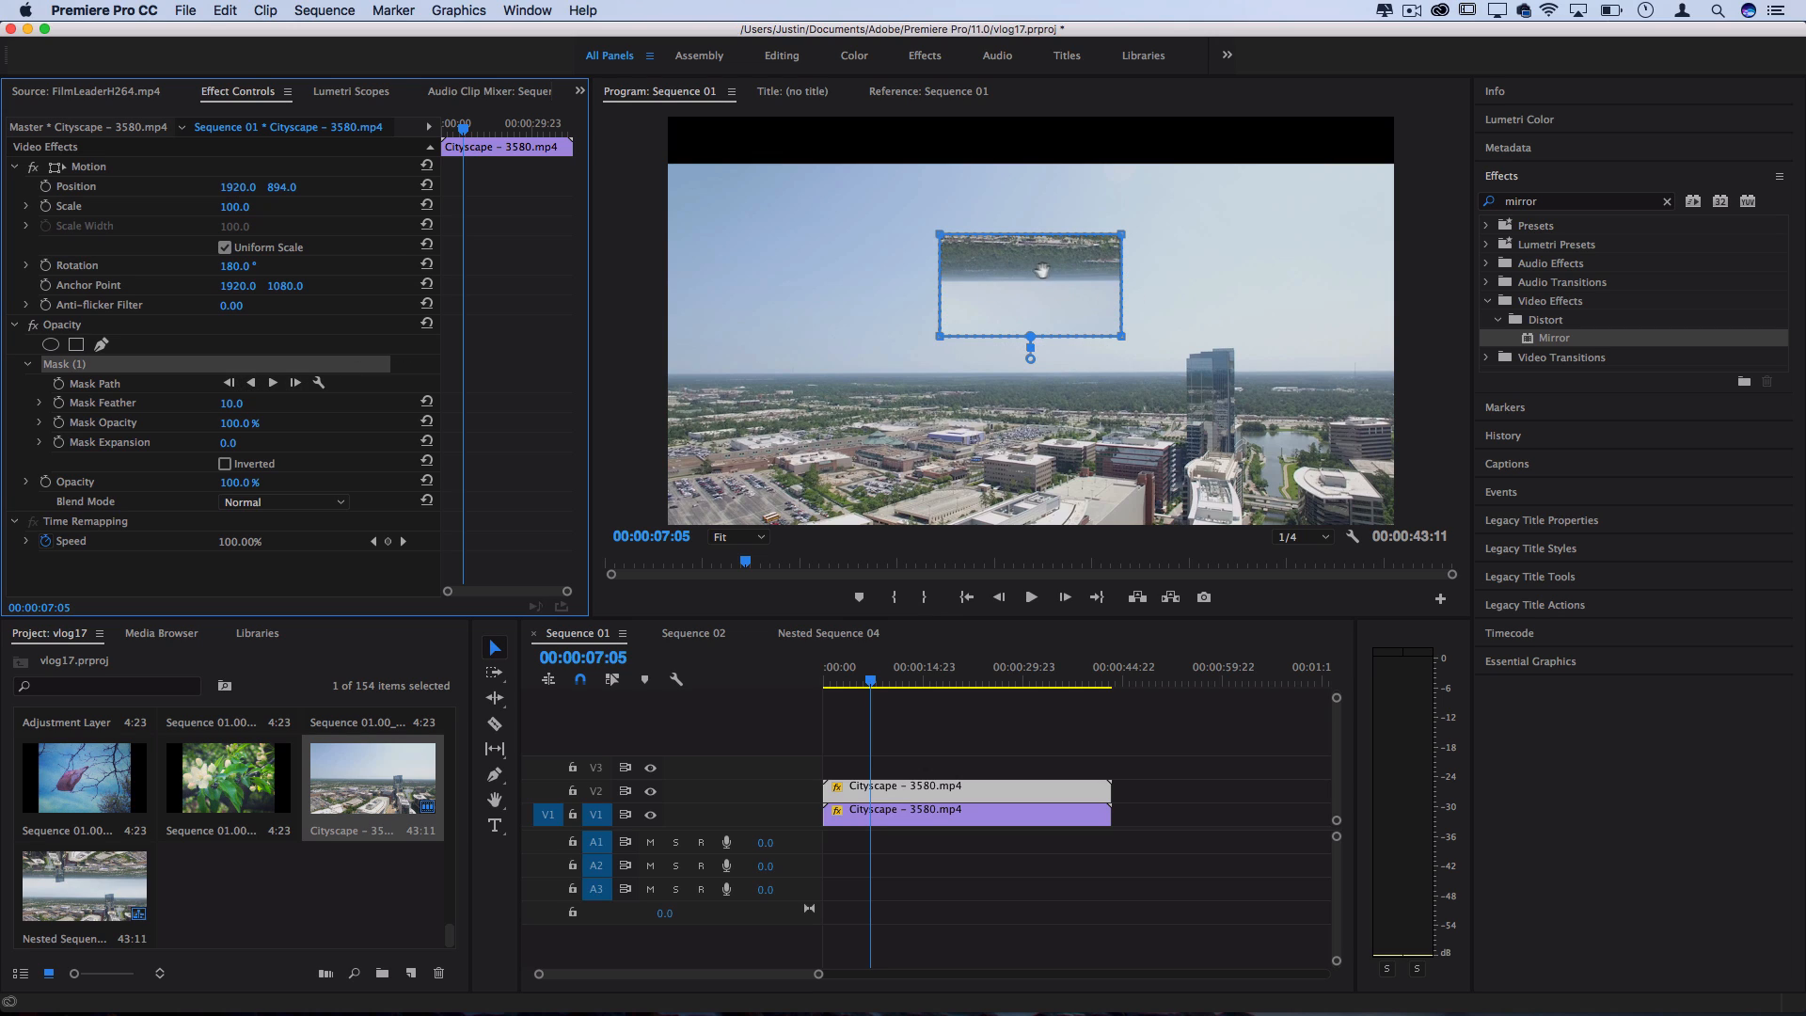
mouse_move(955, 397)
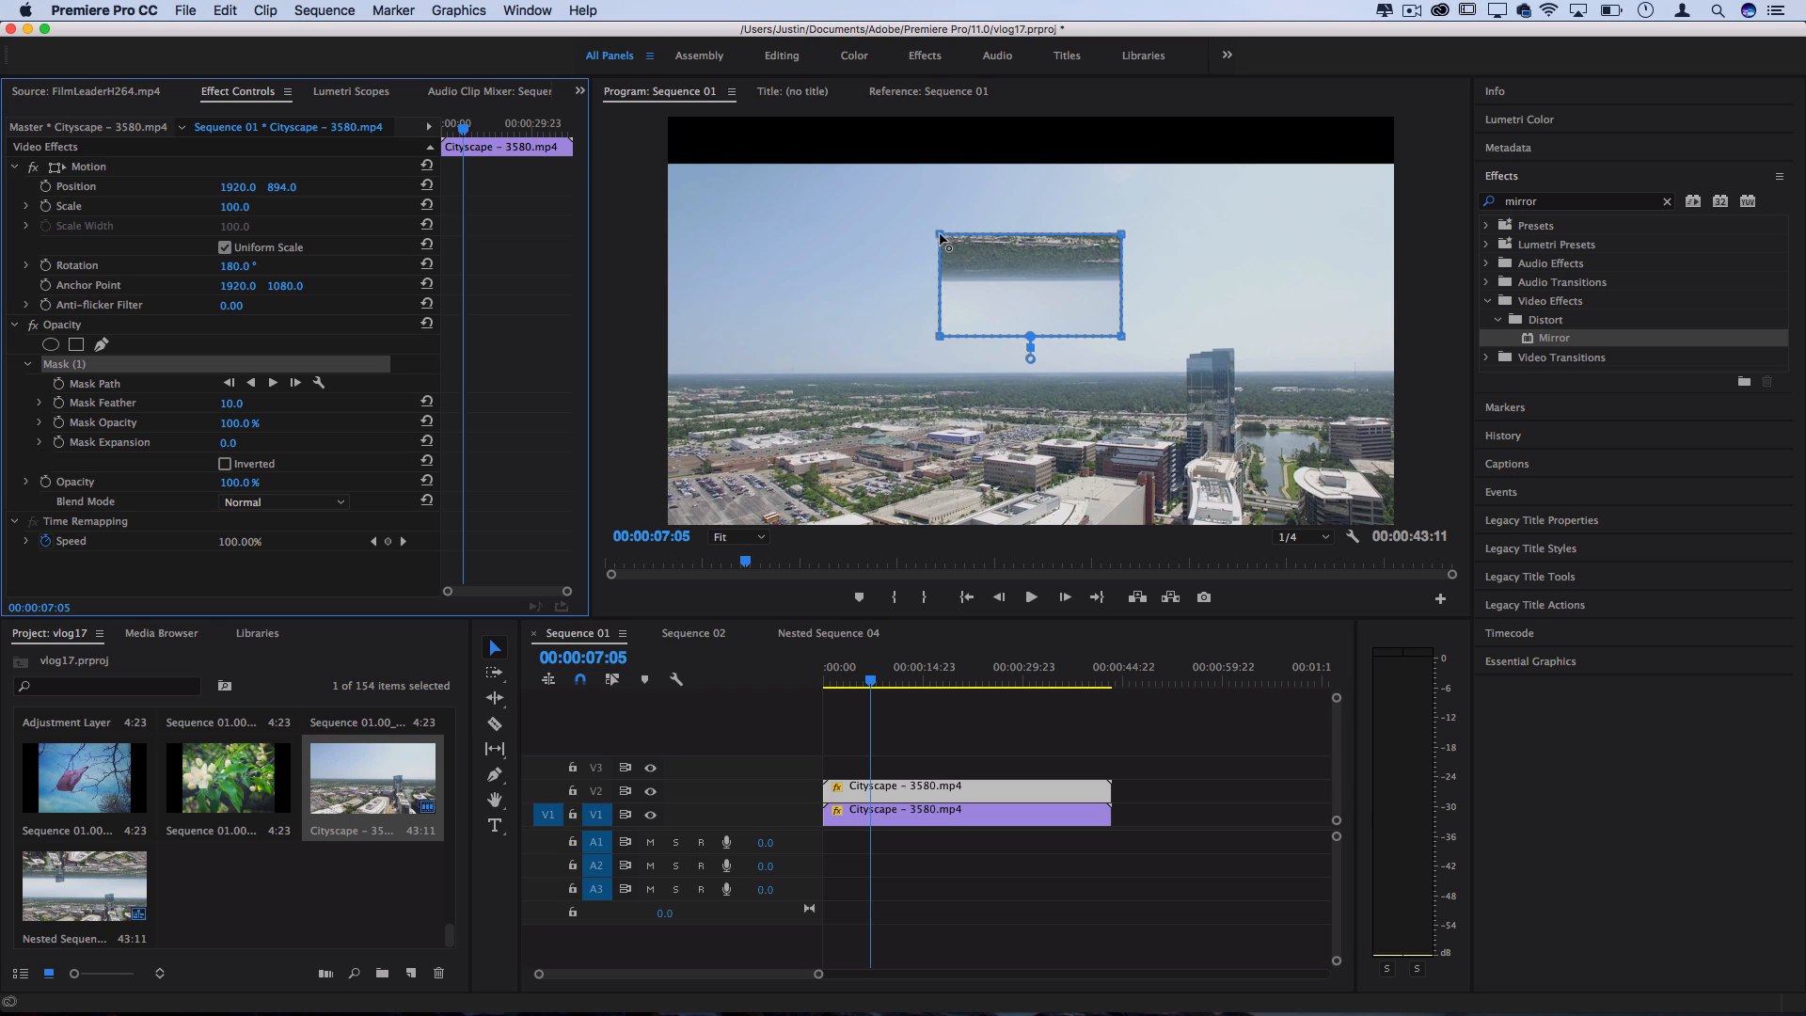
left_click_drag(941, 233, 952, 230)
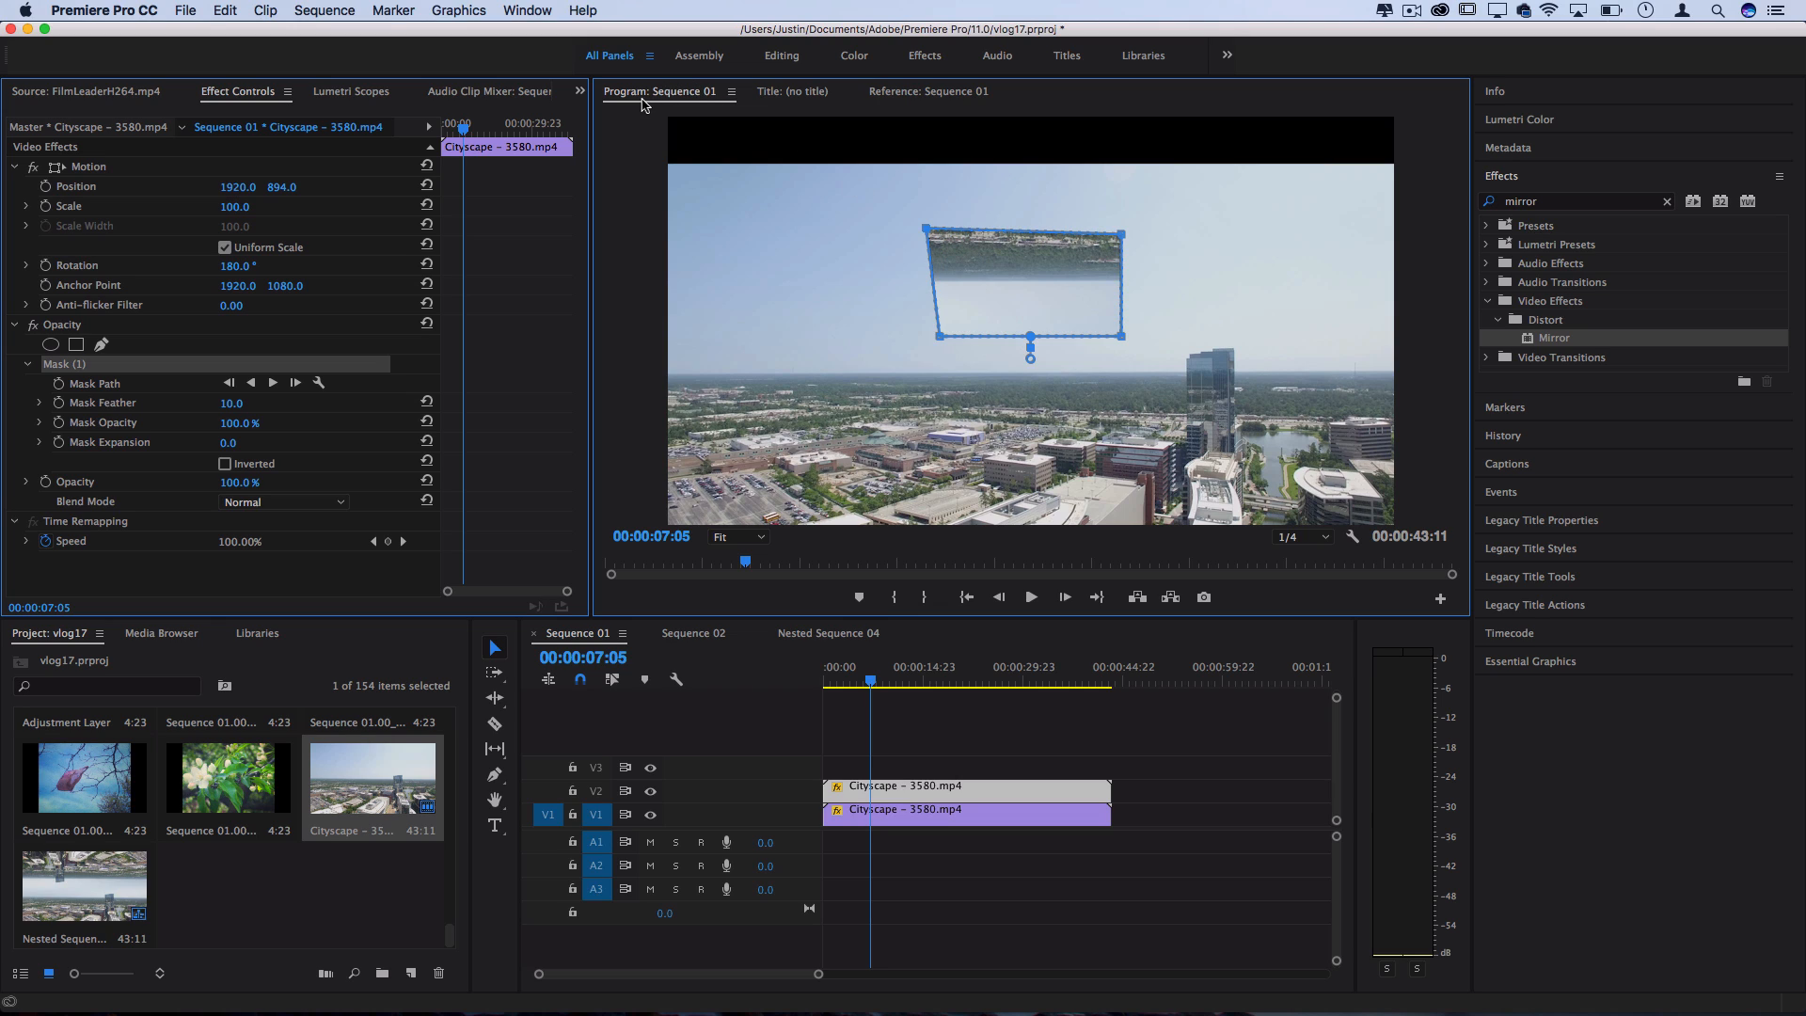
left_click_drag(922, 228, 658, 120)
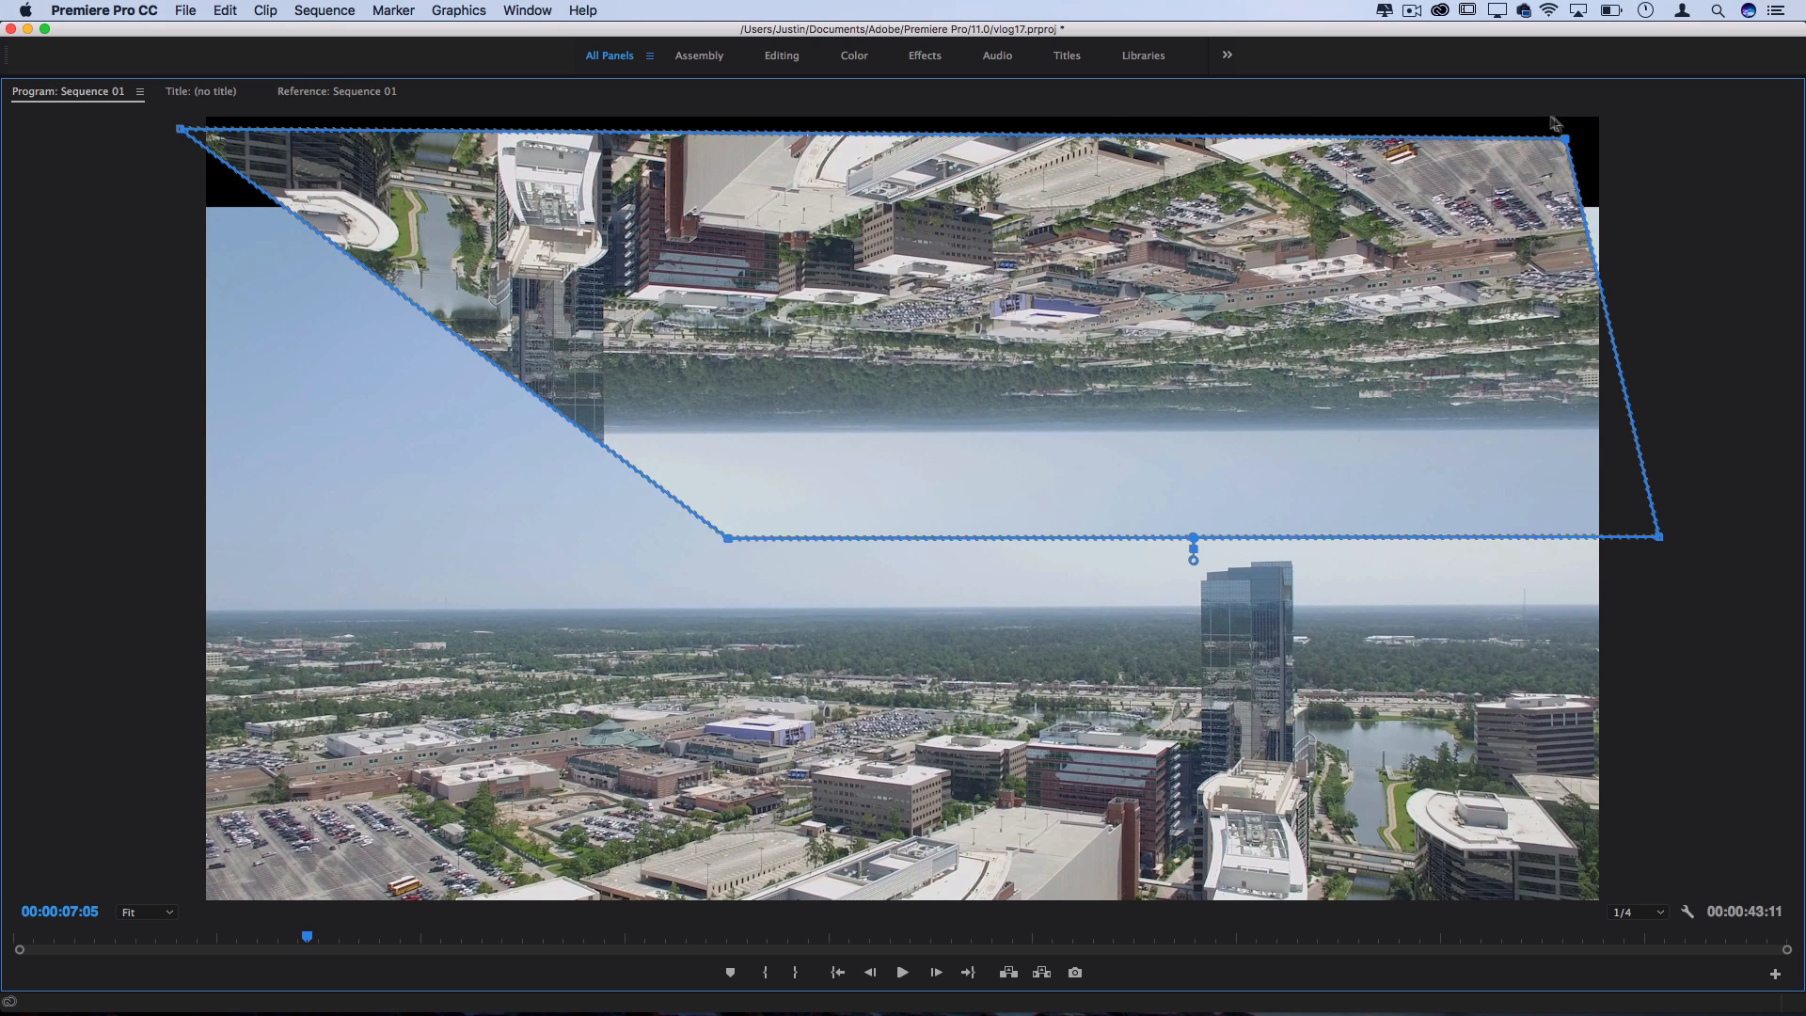
- At 25% monitor zoom pull the mask corners past the frame edges, then restore Fit
left_click(146, 910)
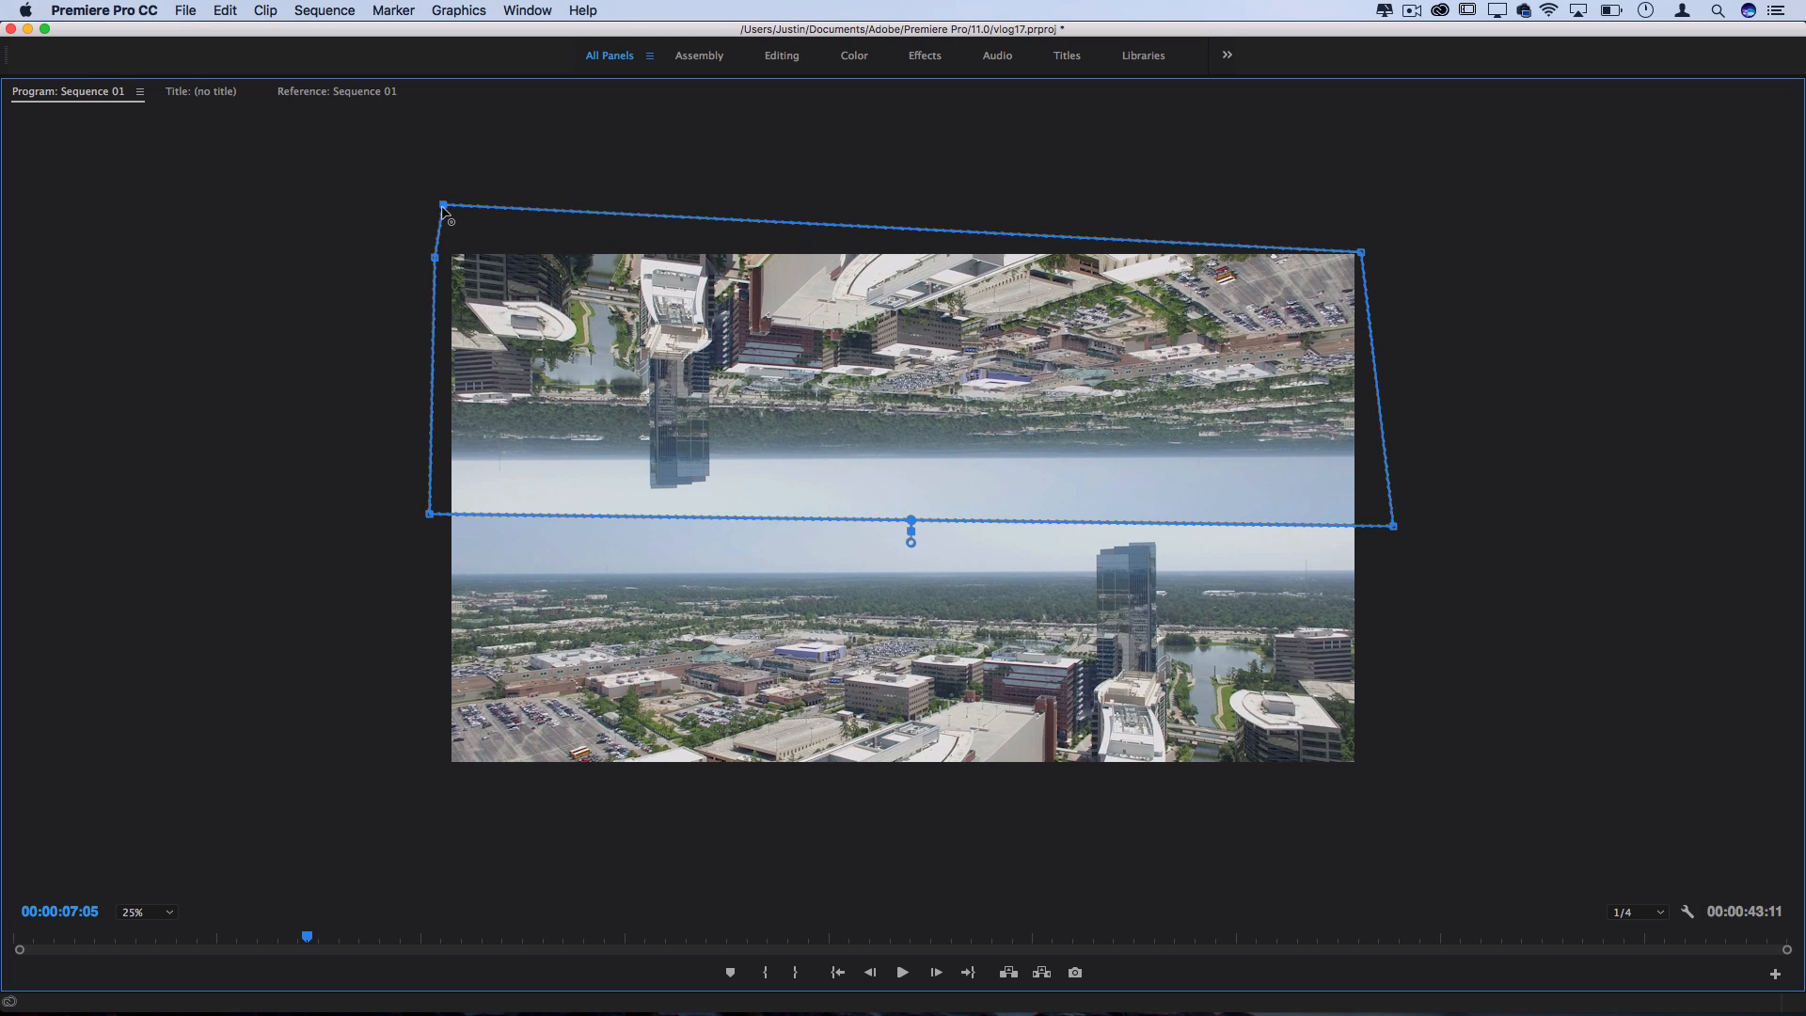
left_click_drag(444, 214, 435, 202)
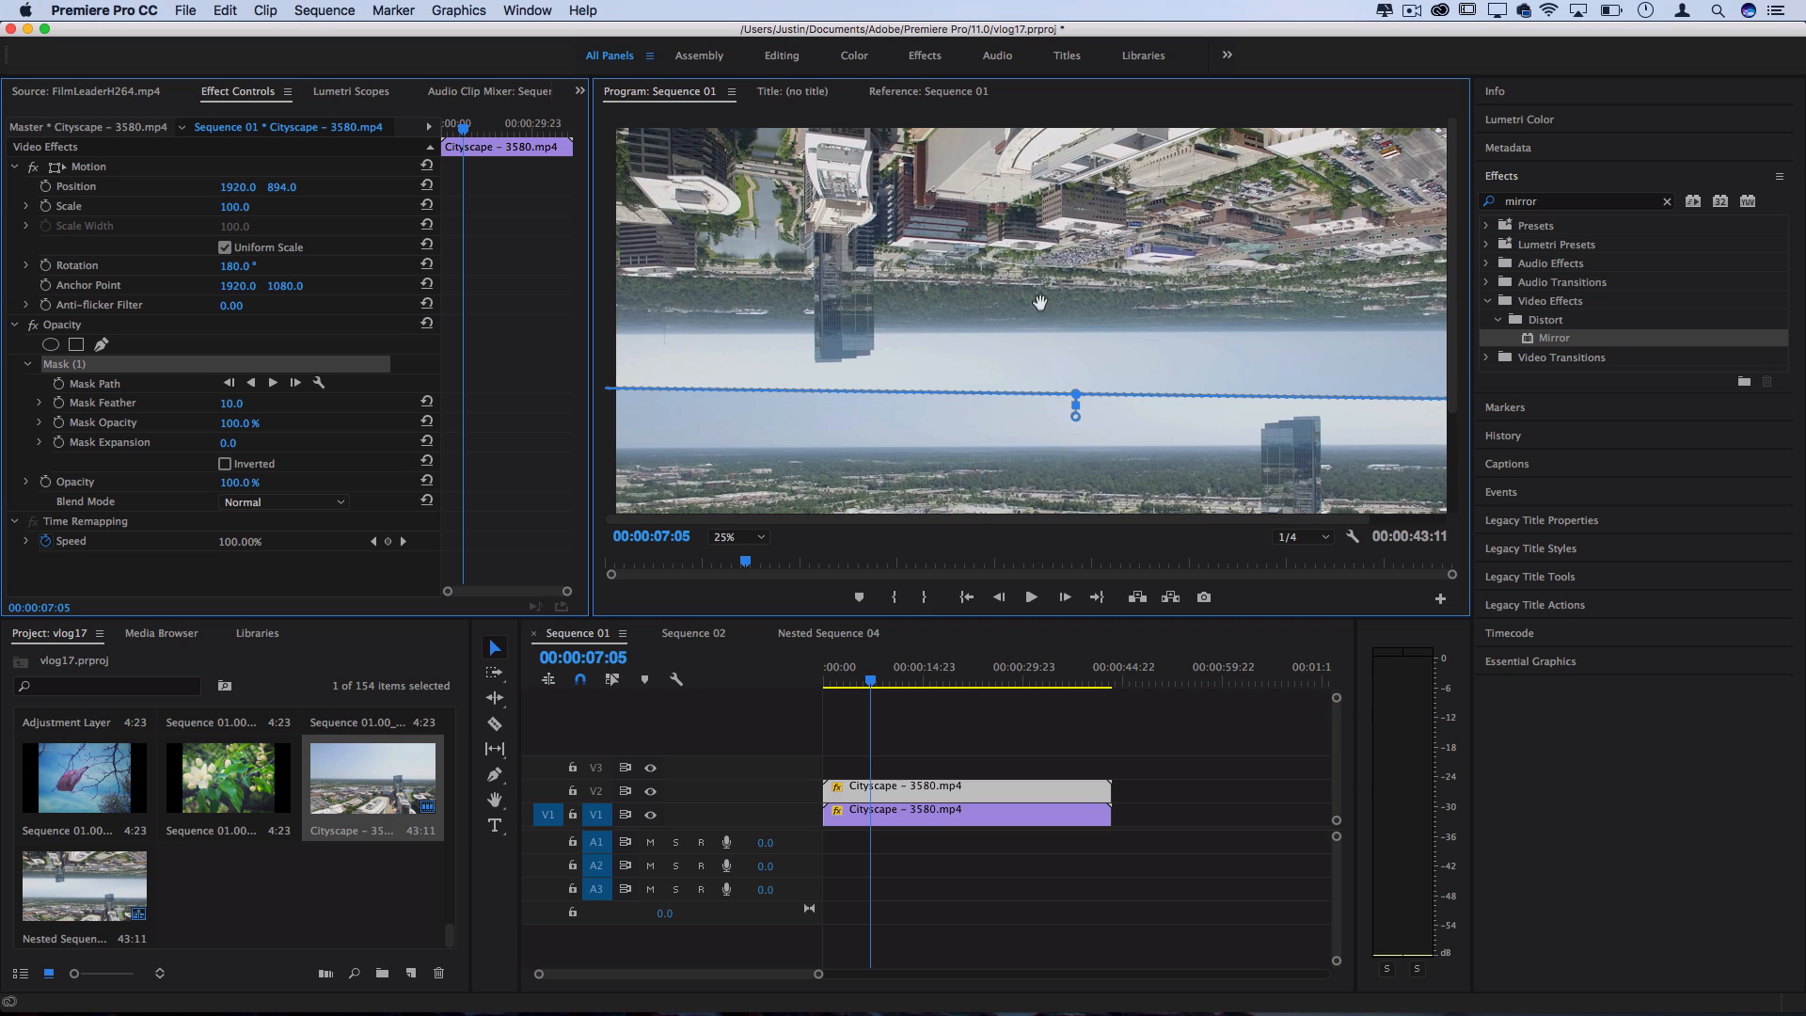
left_click(734, 536)
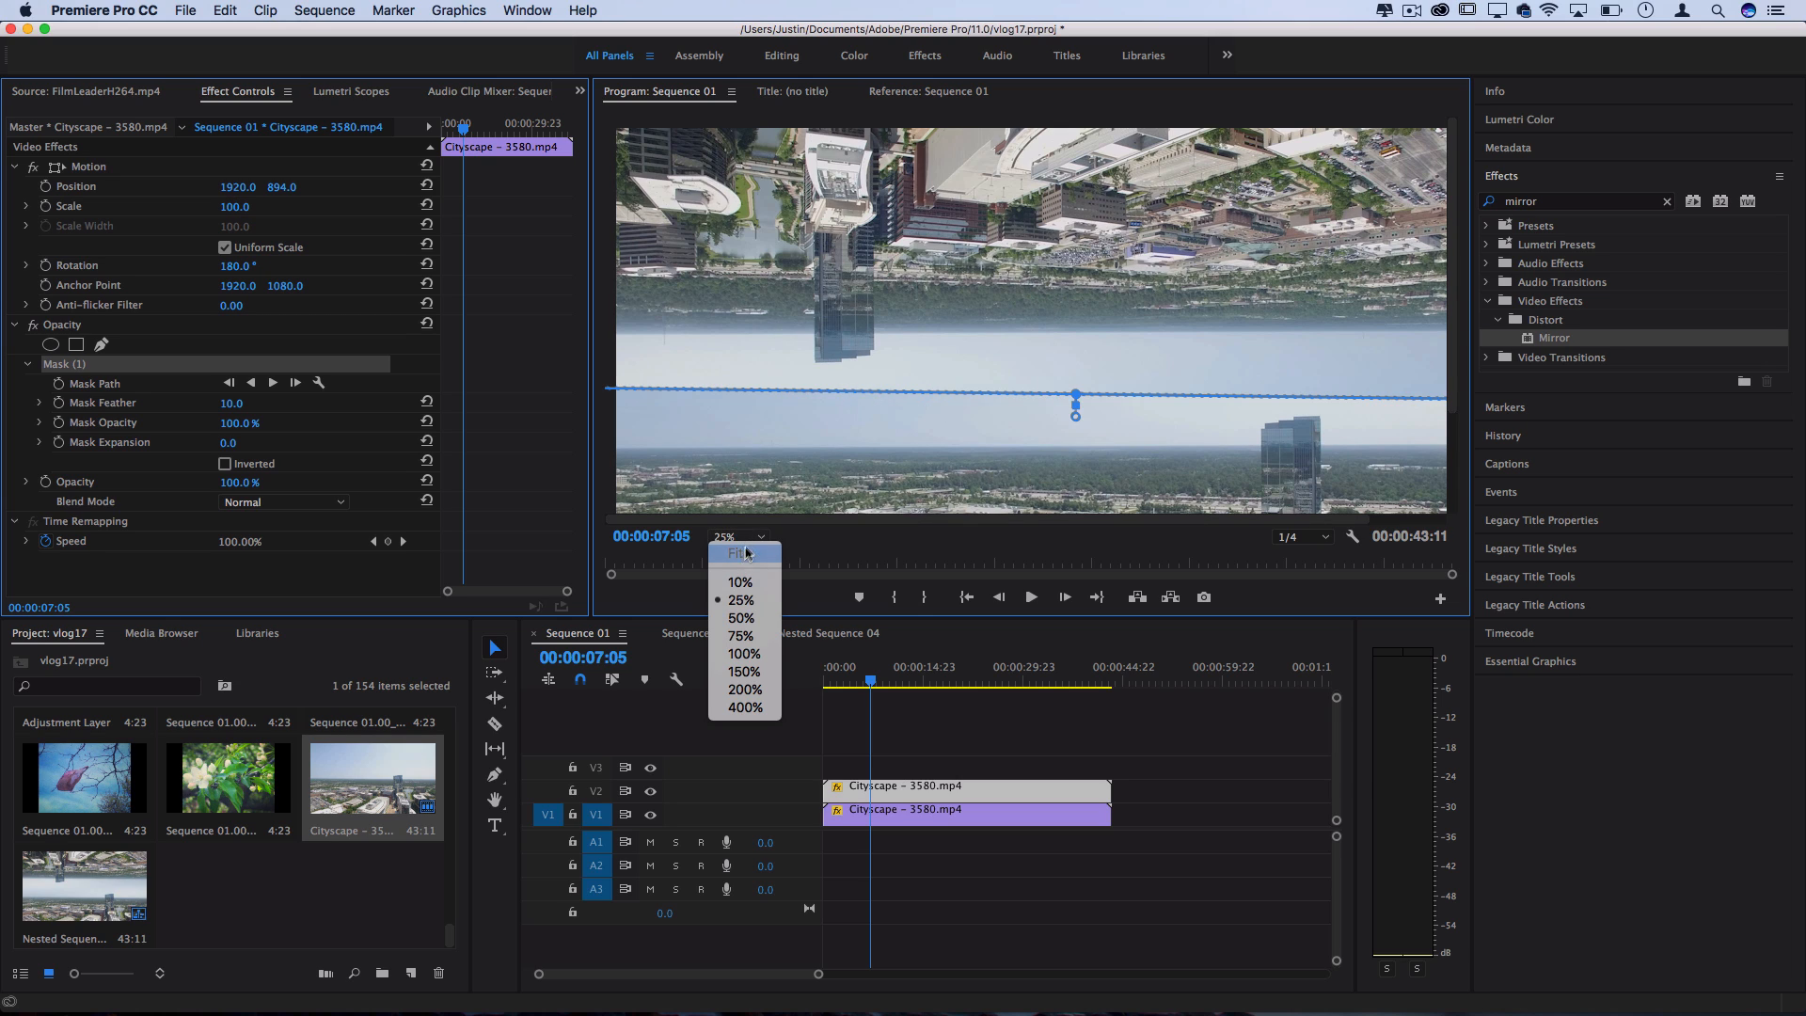
left_click(734, 553)
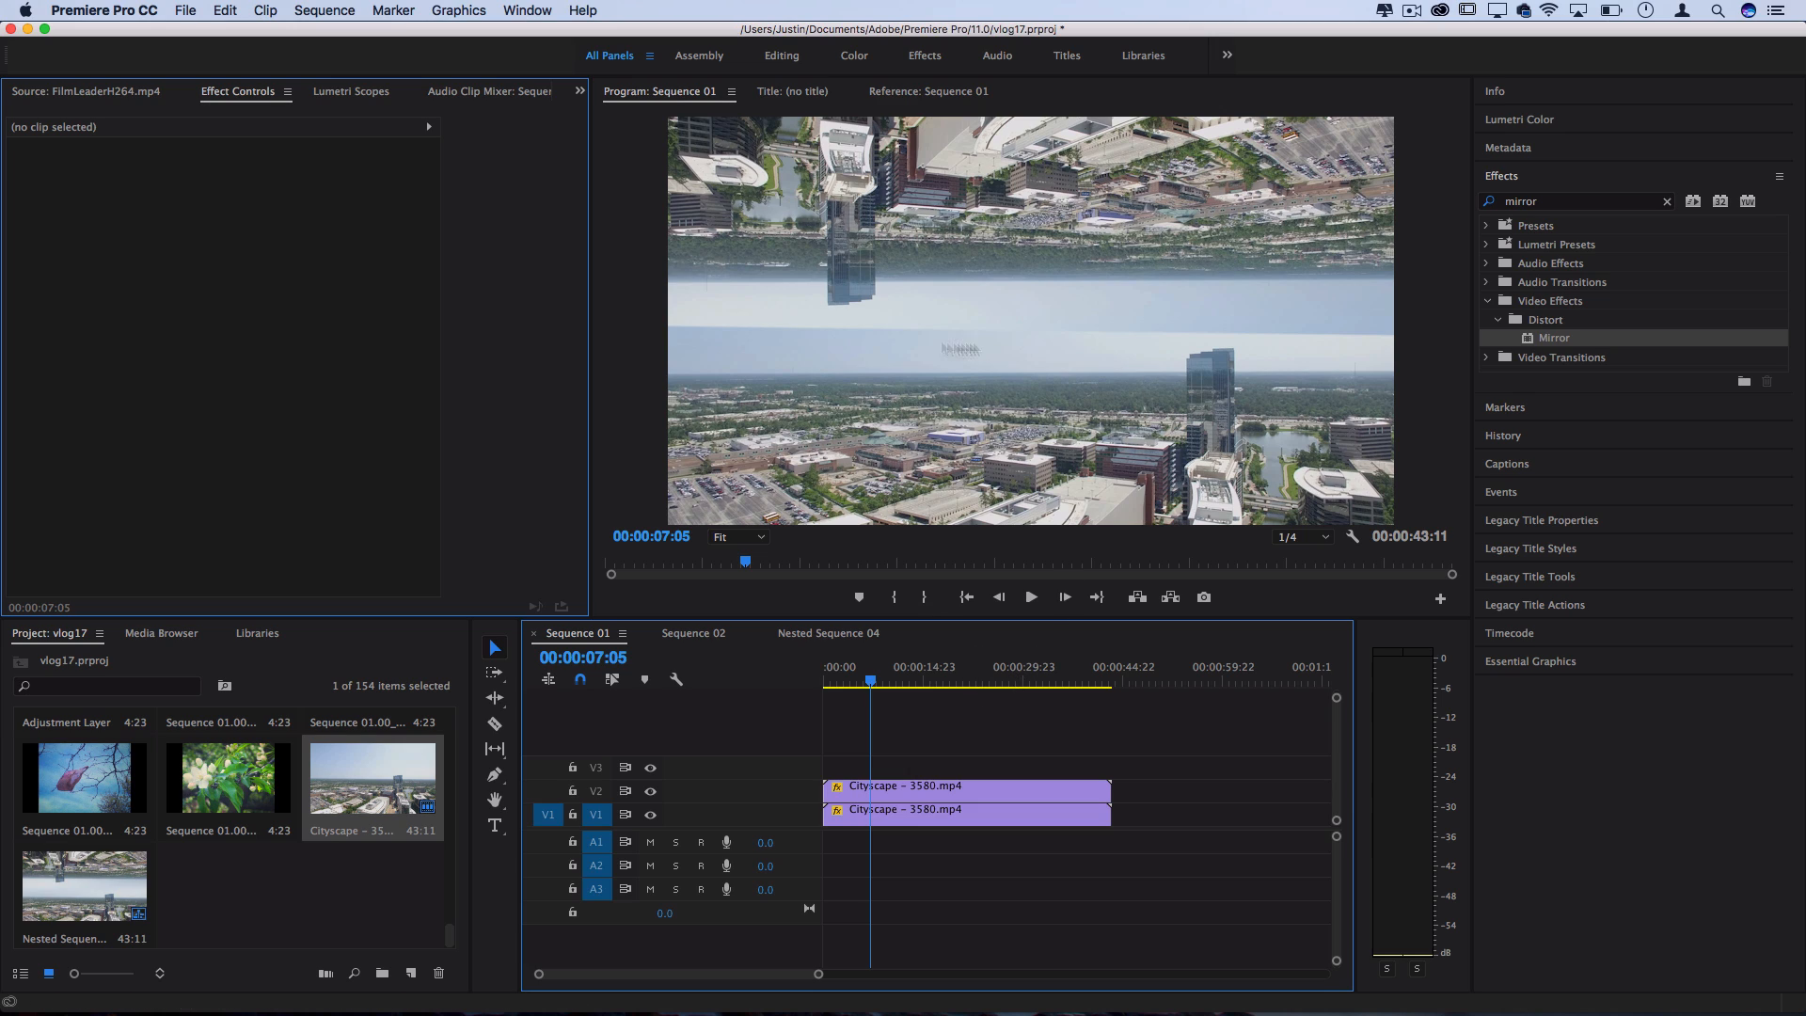
mouse_move(1372, 316)
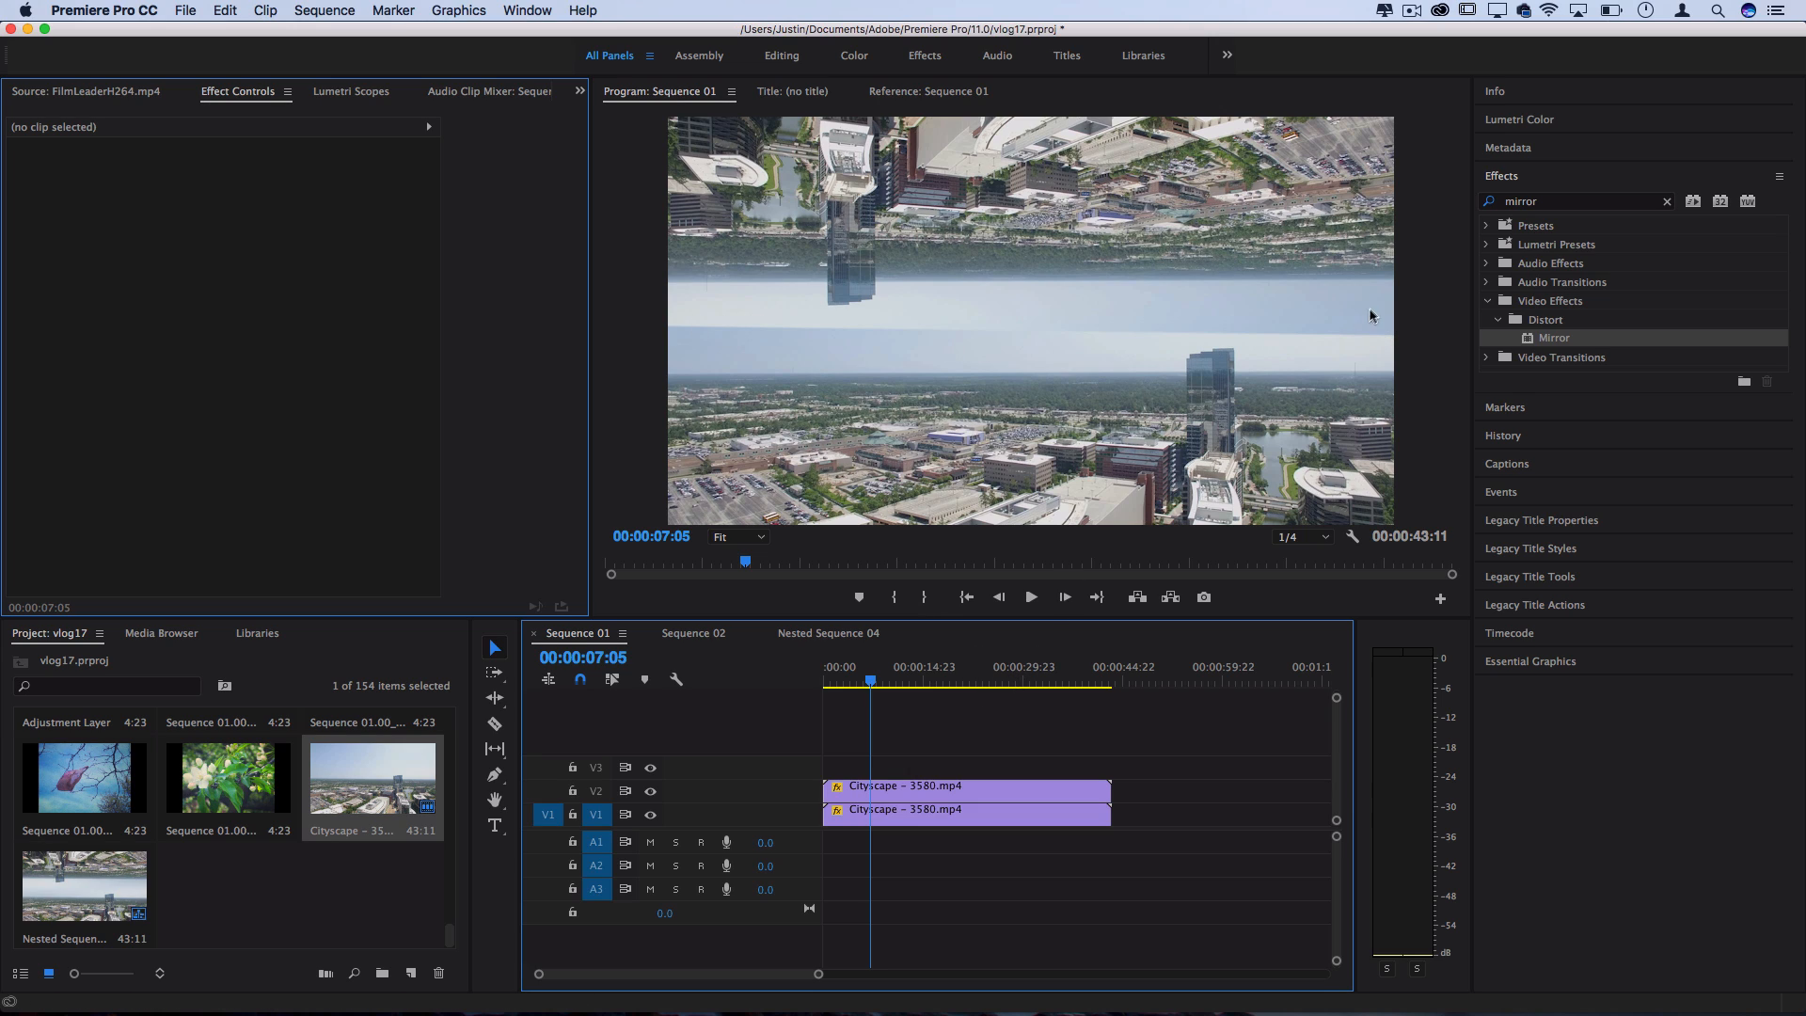
- Feather the V2 clip's mask to 272 and re-enable V1 to check the blend
left_click(965, 809)
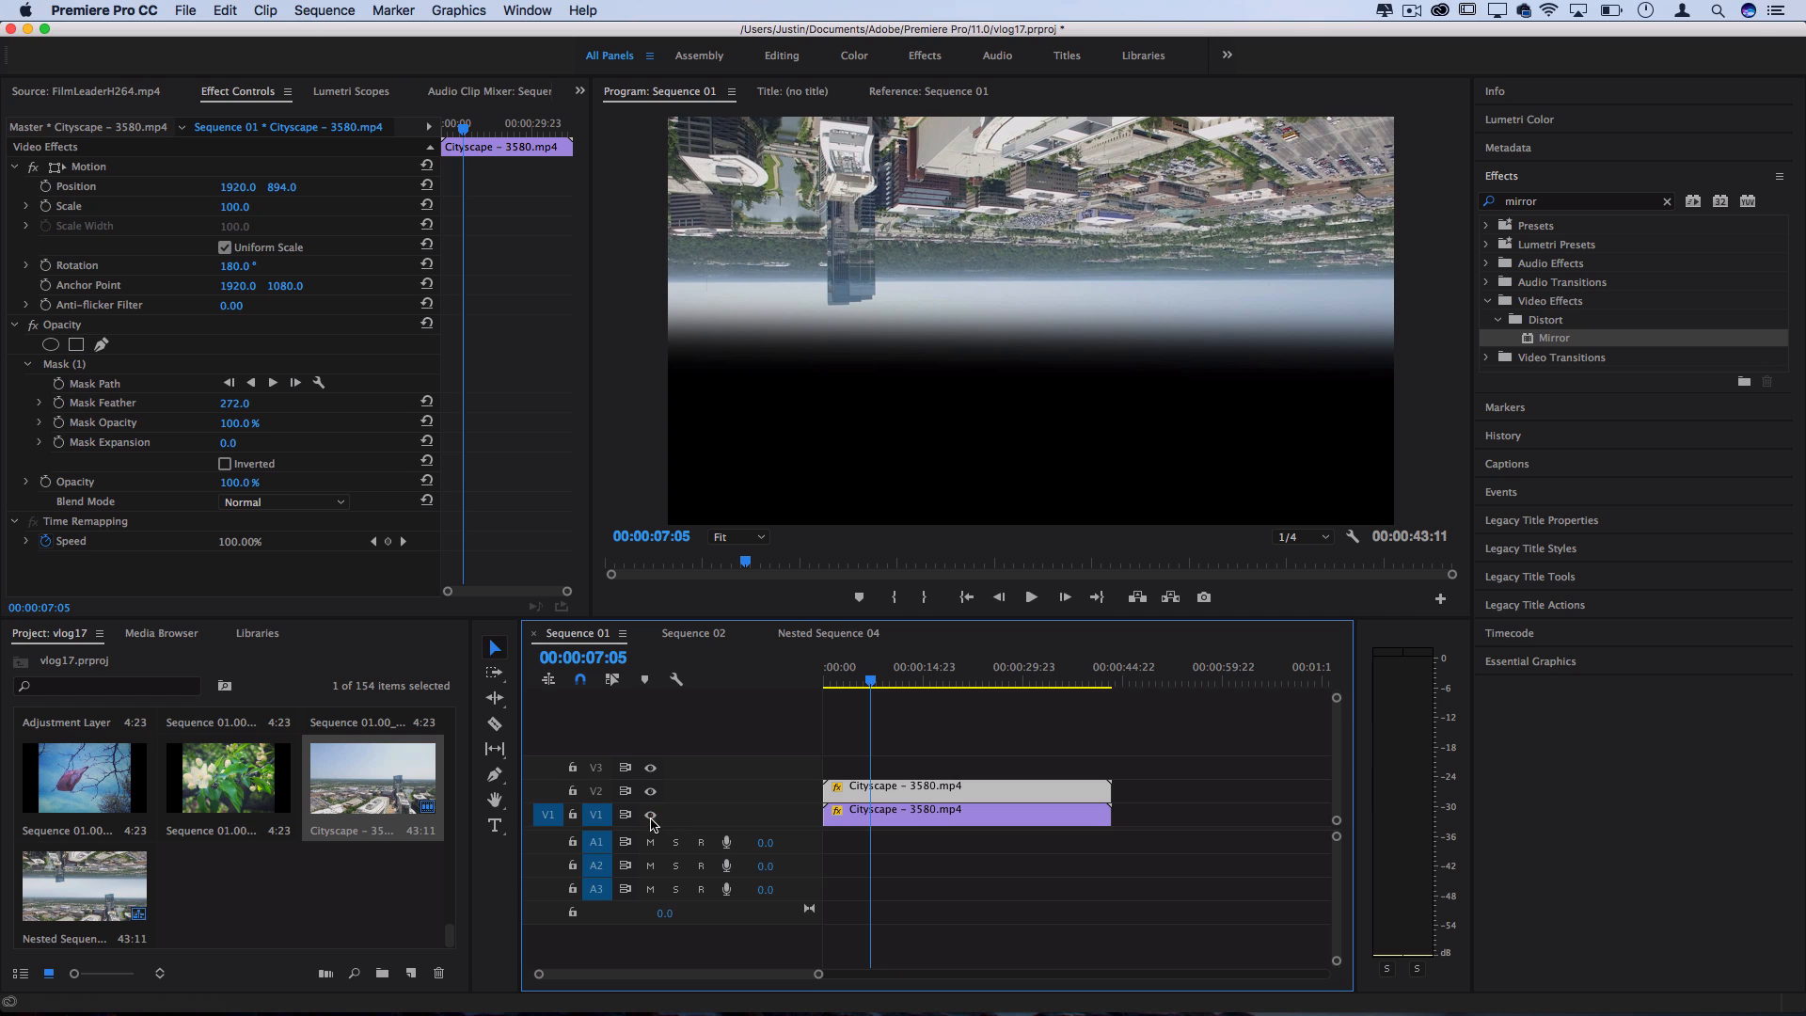
left_click(922, 677)
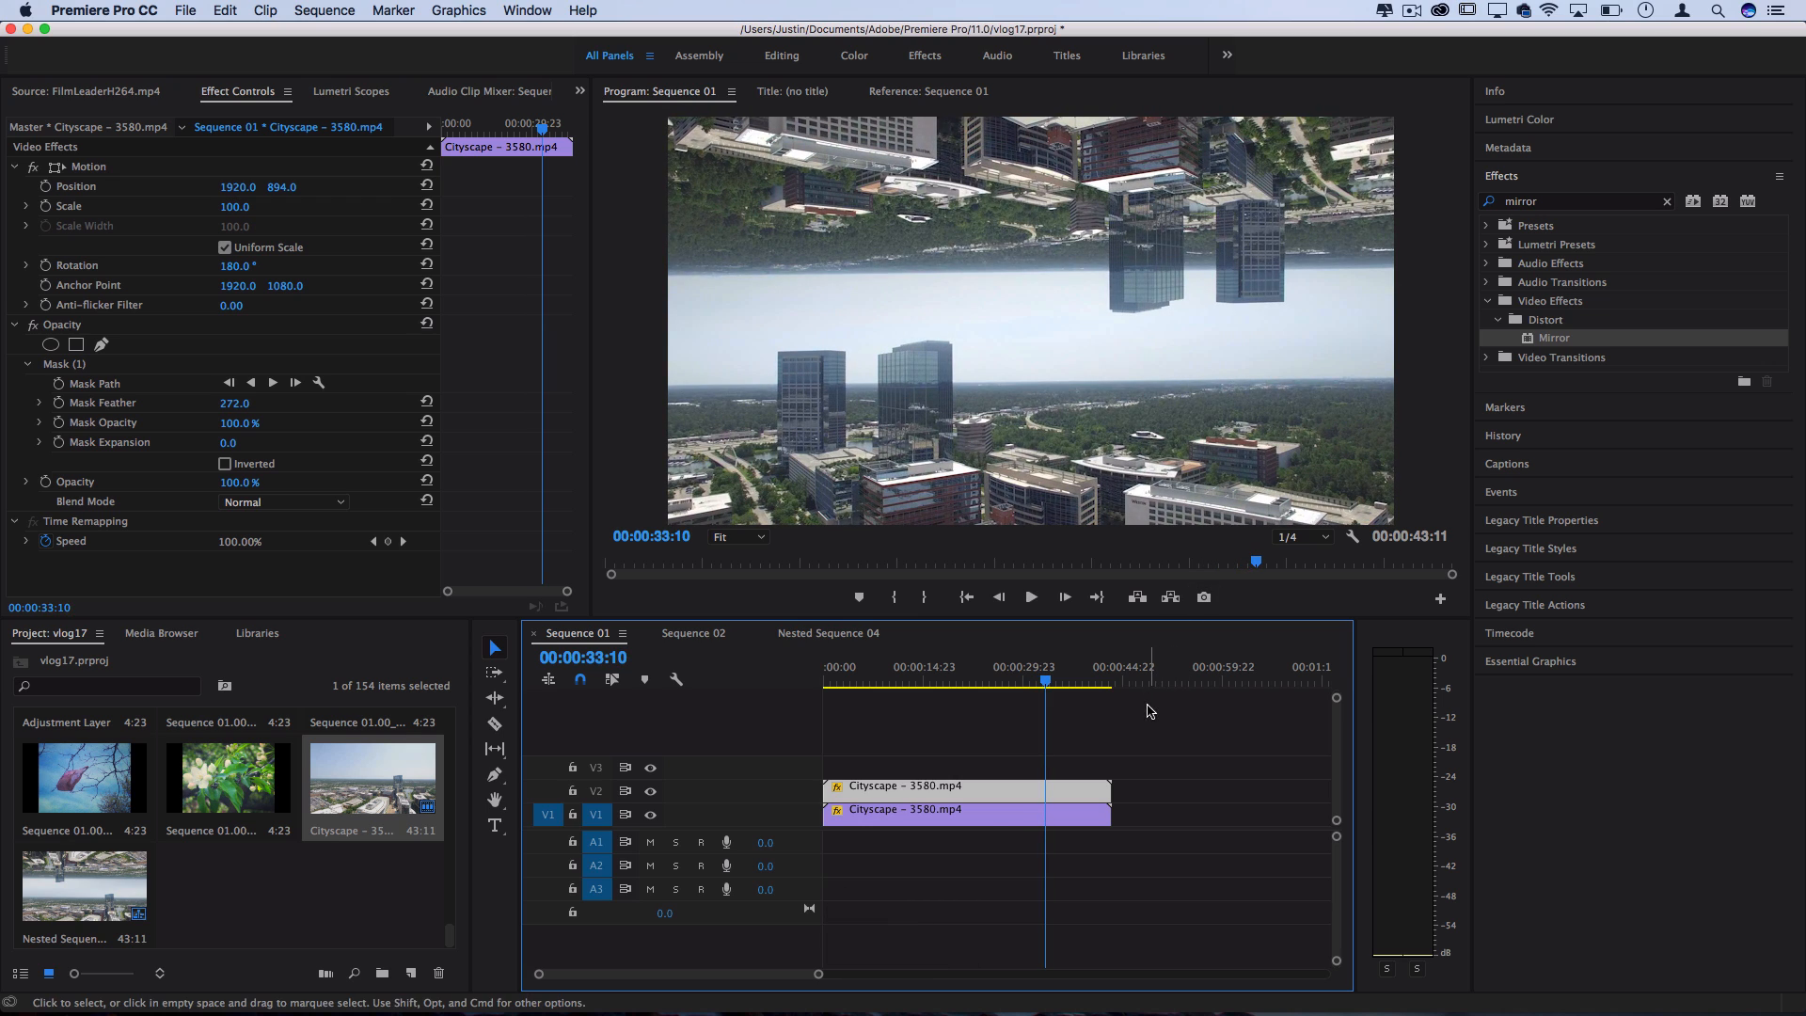
mouse_move(1163, 706)
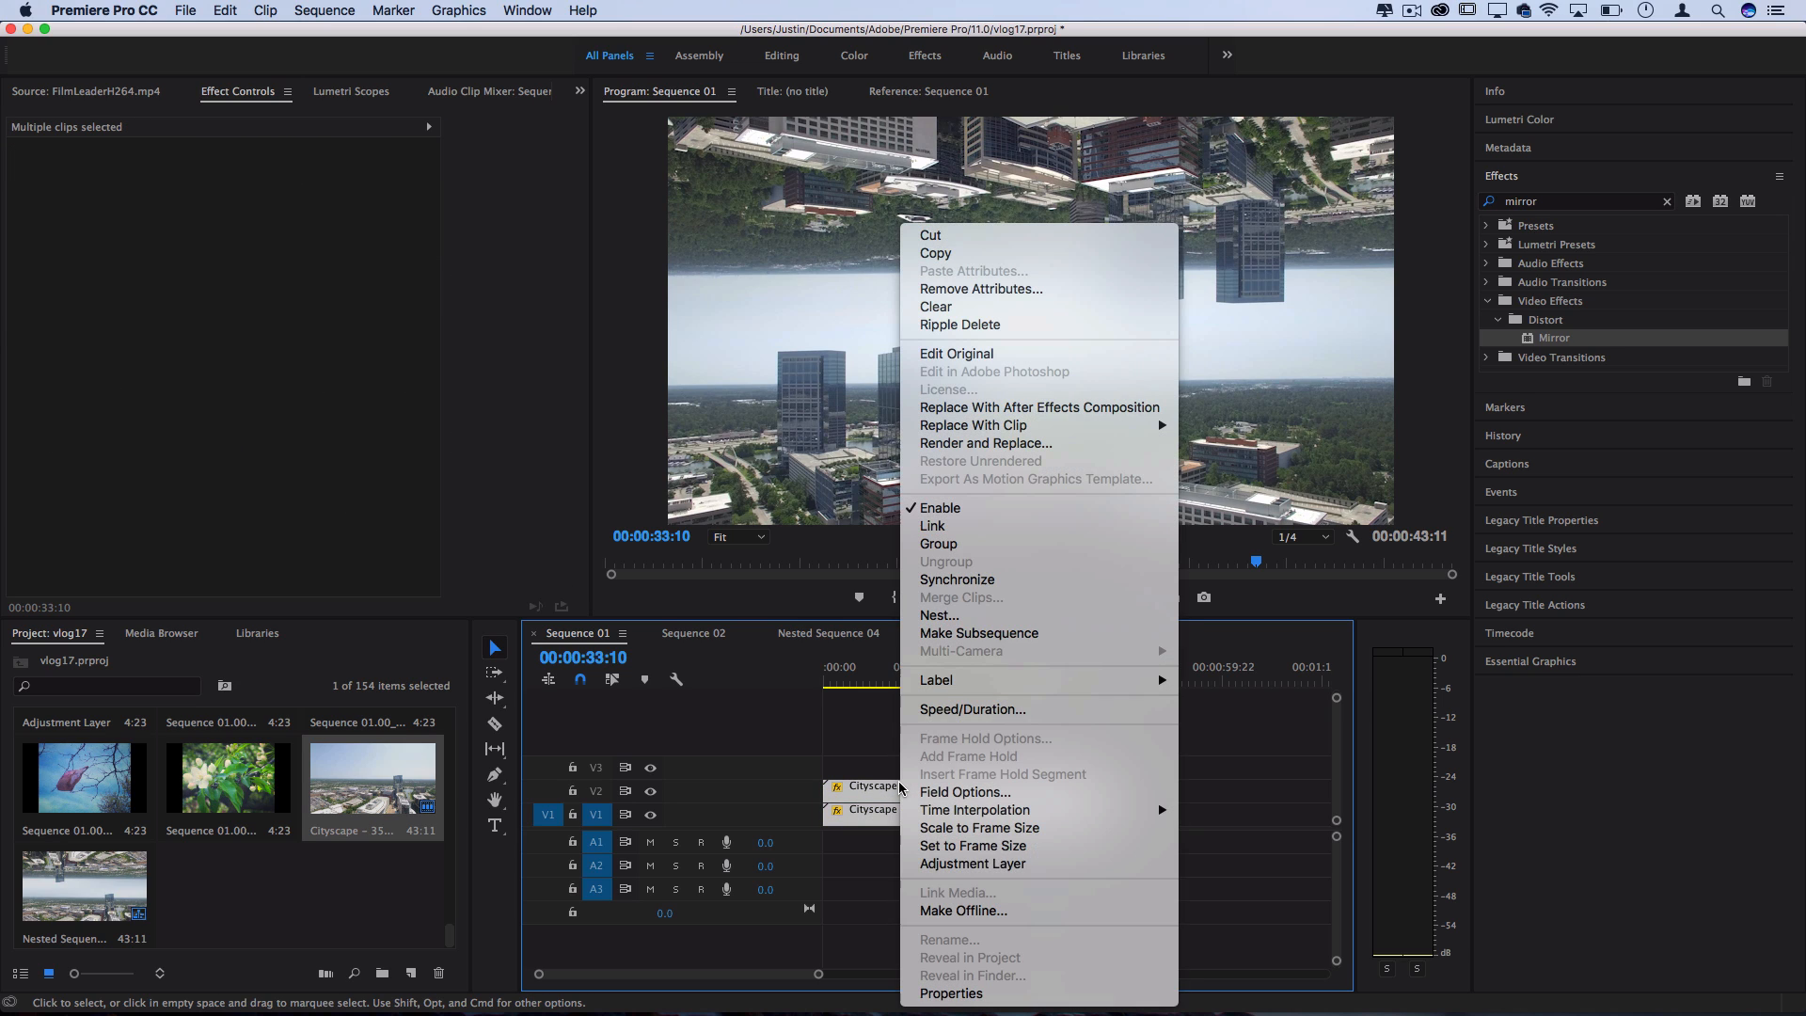
- Nest both city clips as Nested Sequence 06
left_click(941, 615)
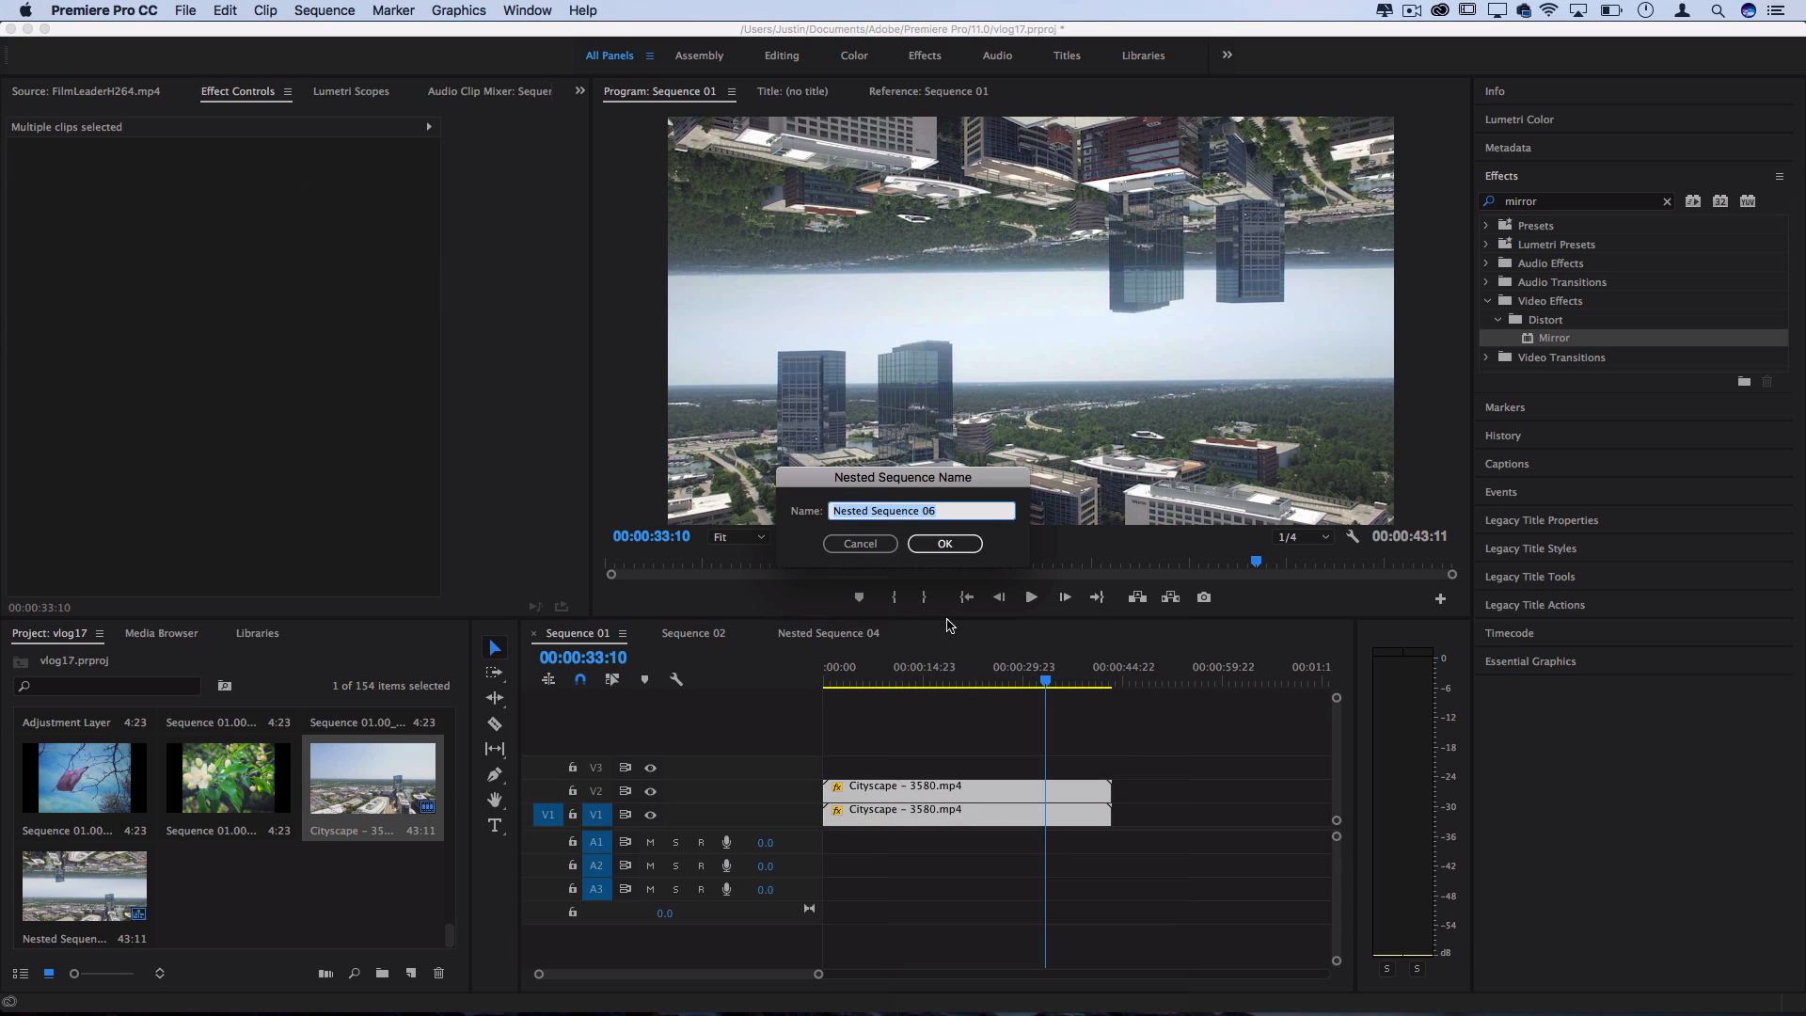
left_click(944, 544)
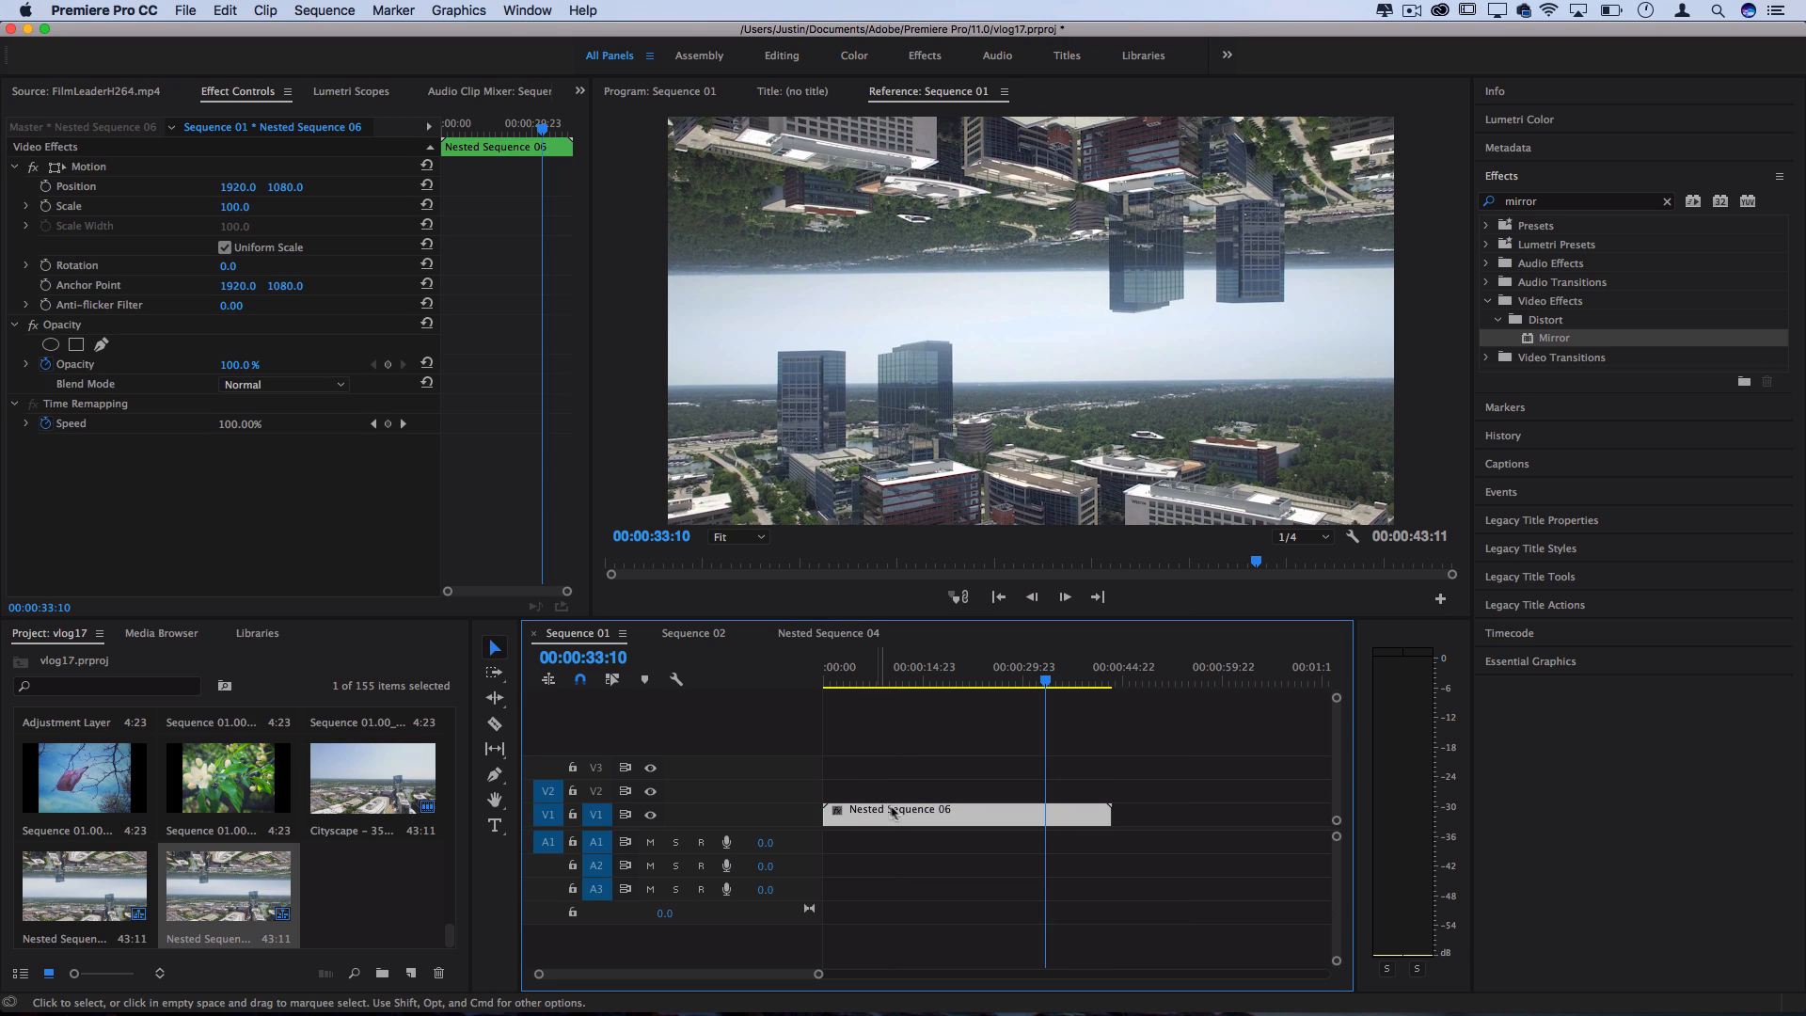
- Set the nest's Rotation to -5 in Sequence 01 and raise the top clip's Position Y to 768 inside it
double_click(899, 809)
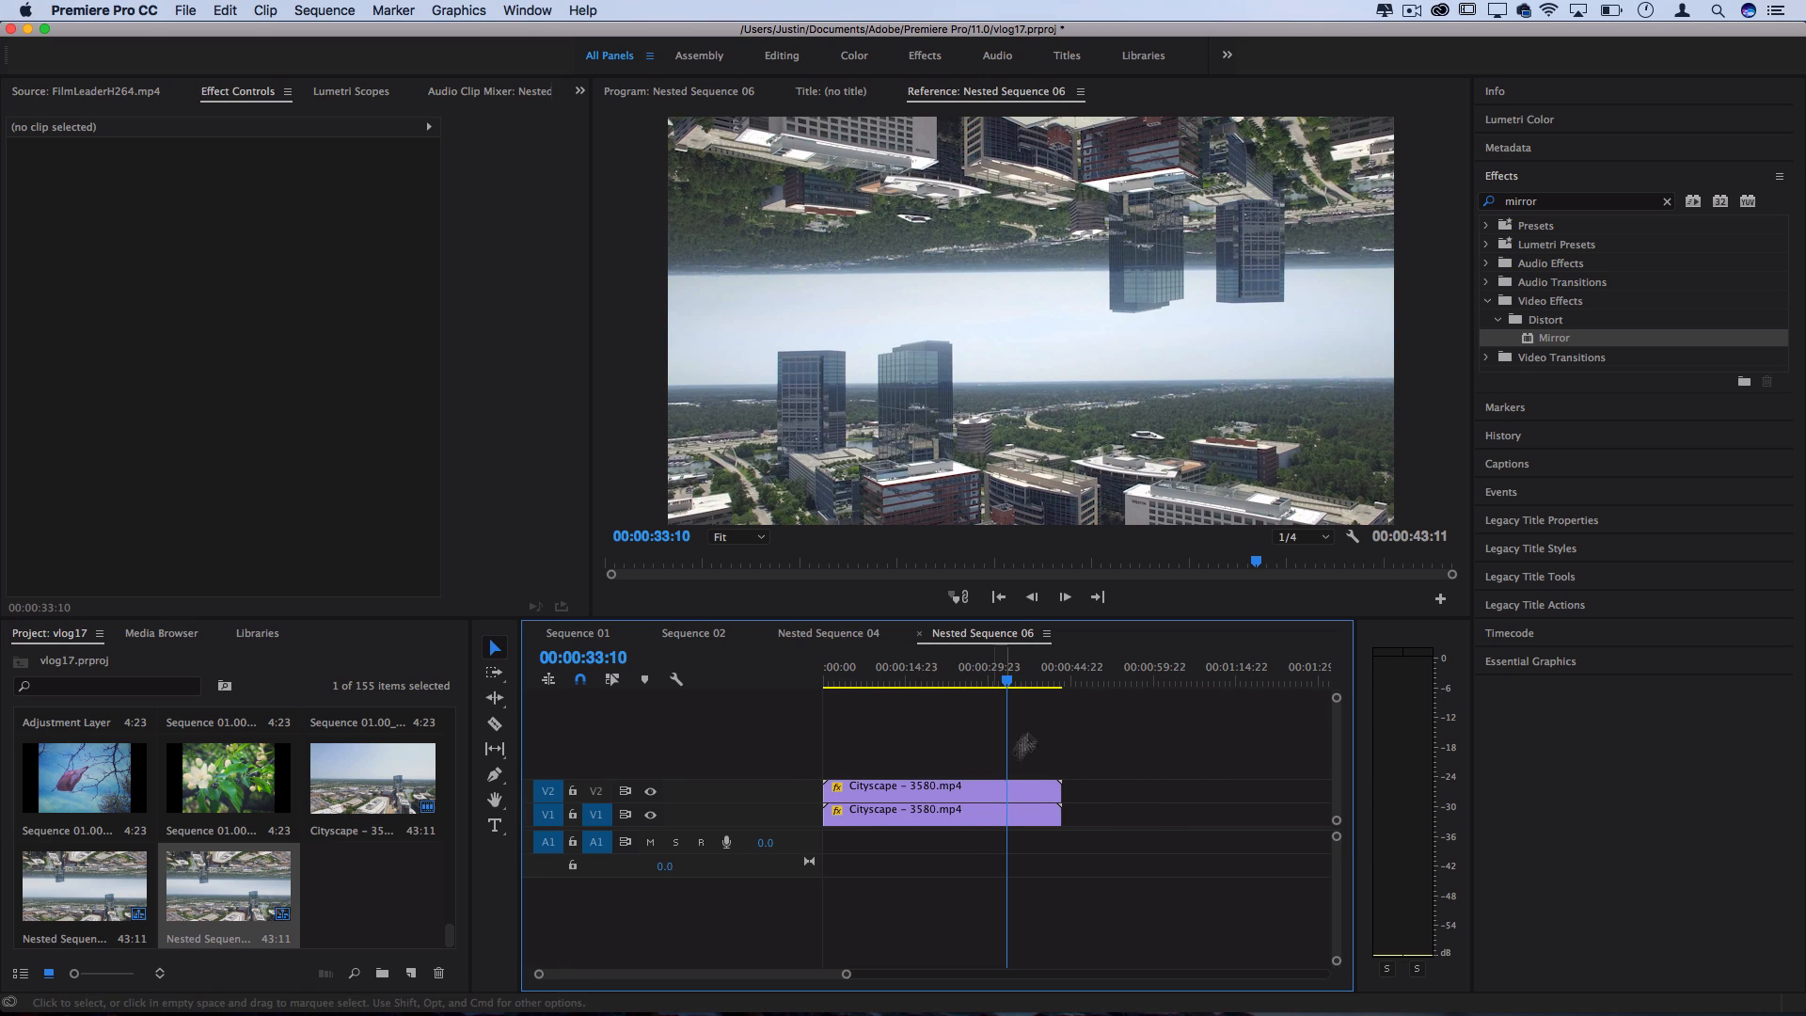
left_click(578, 632)
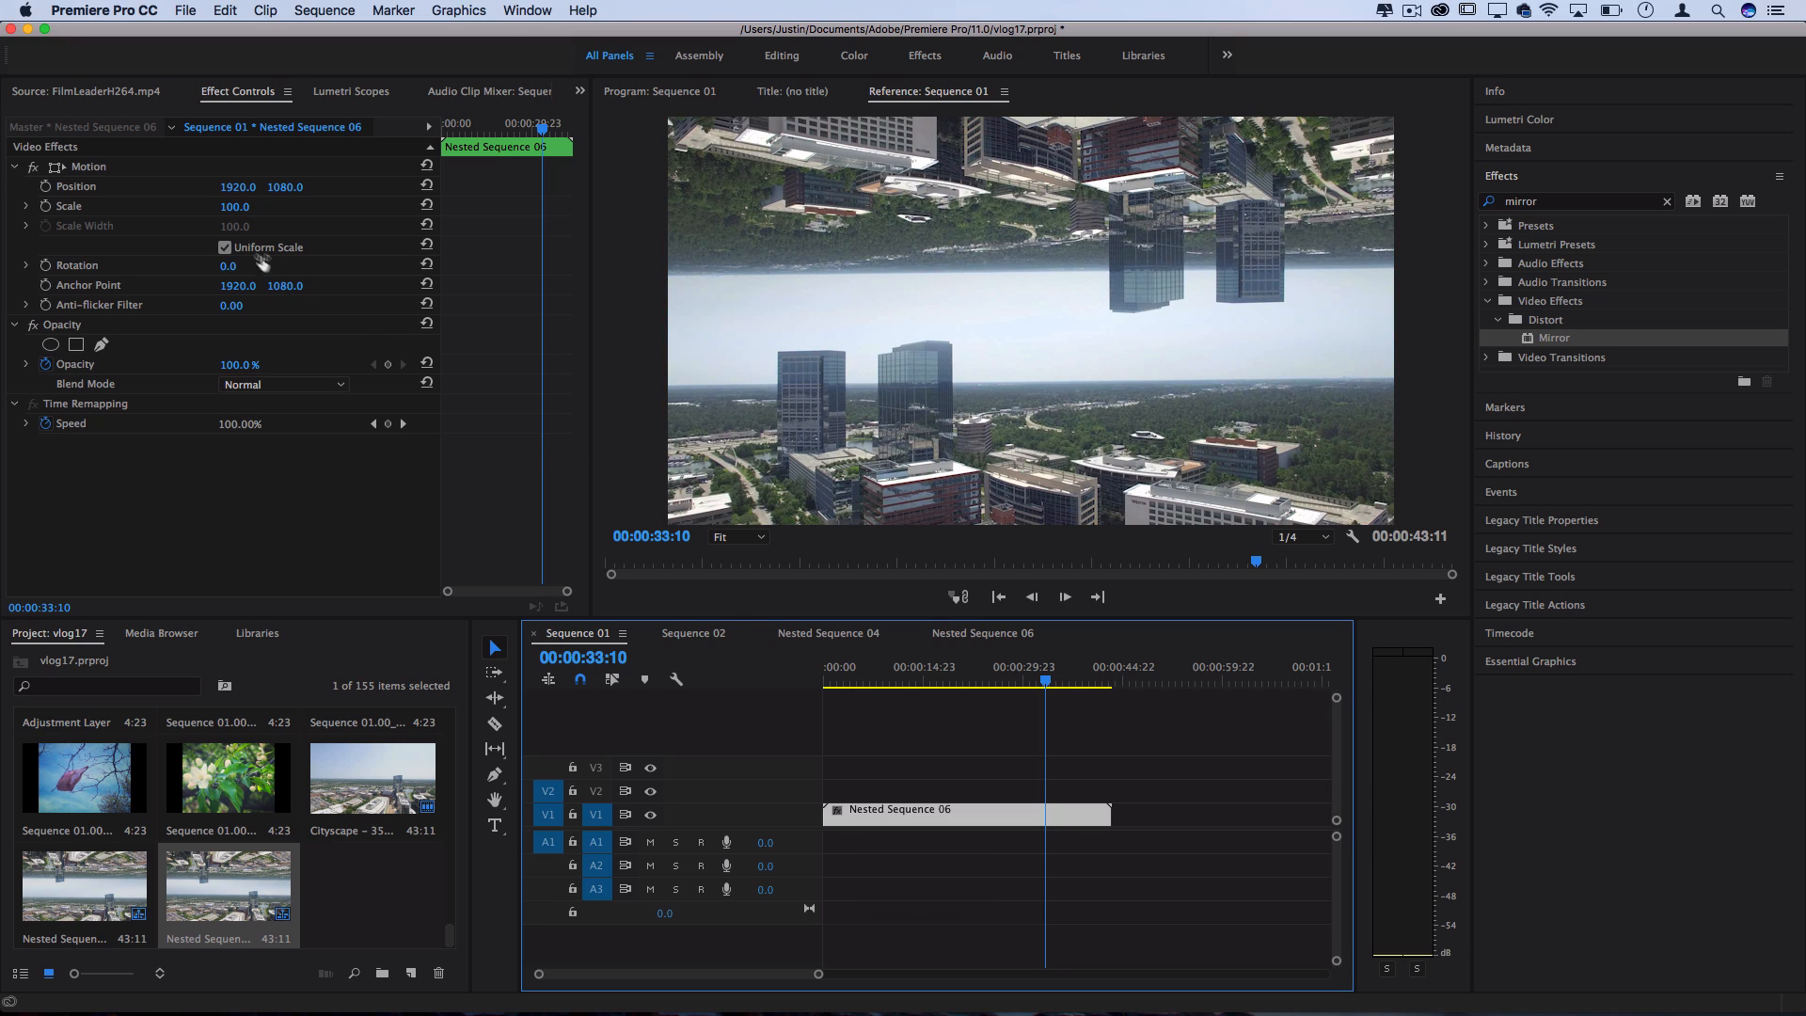
type("-5")
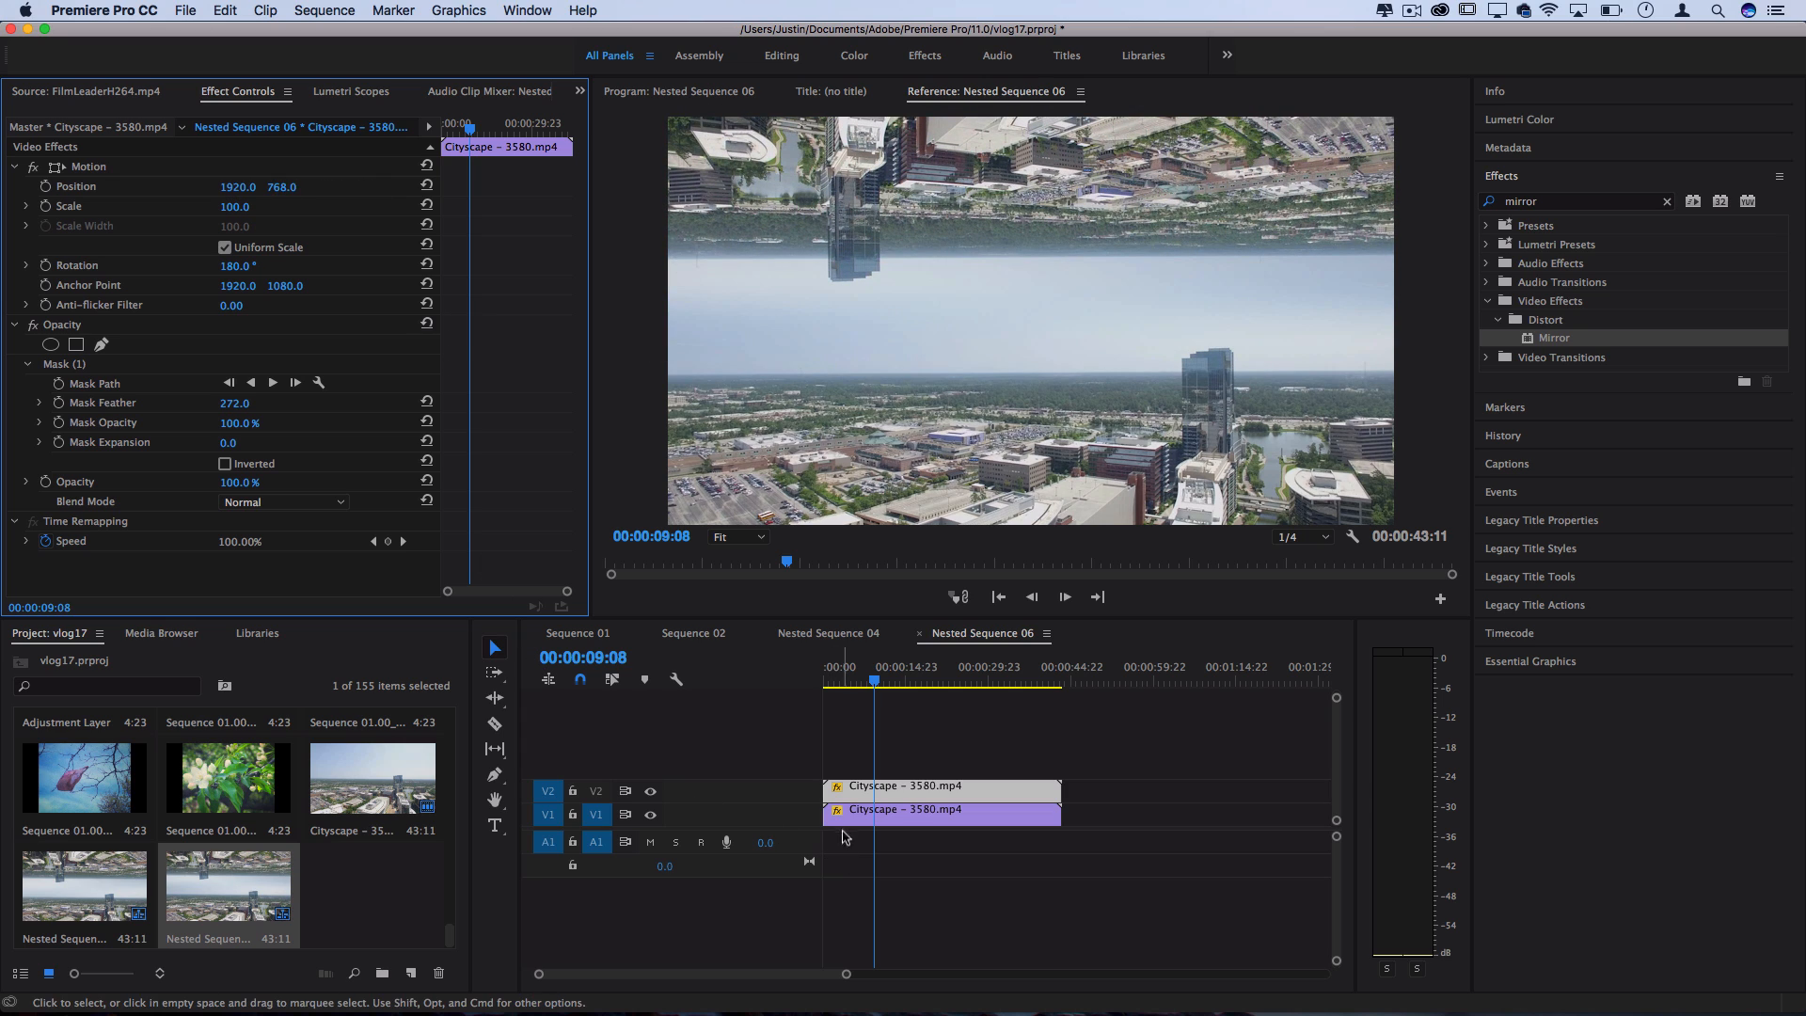
left_click(578, 632)
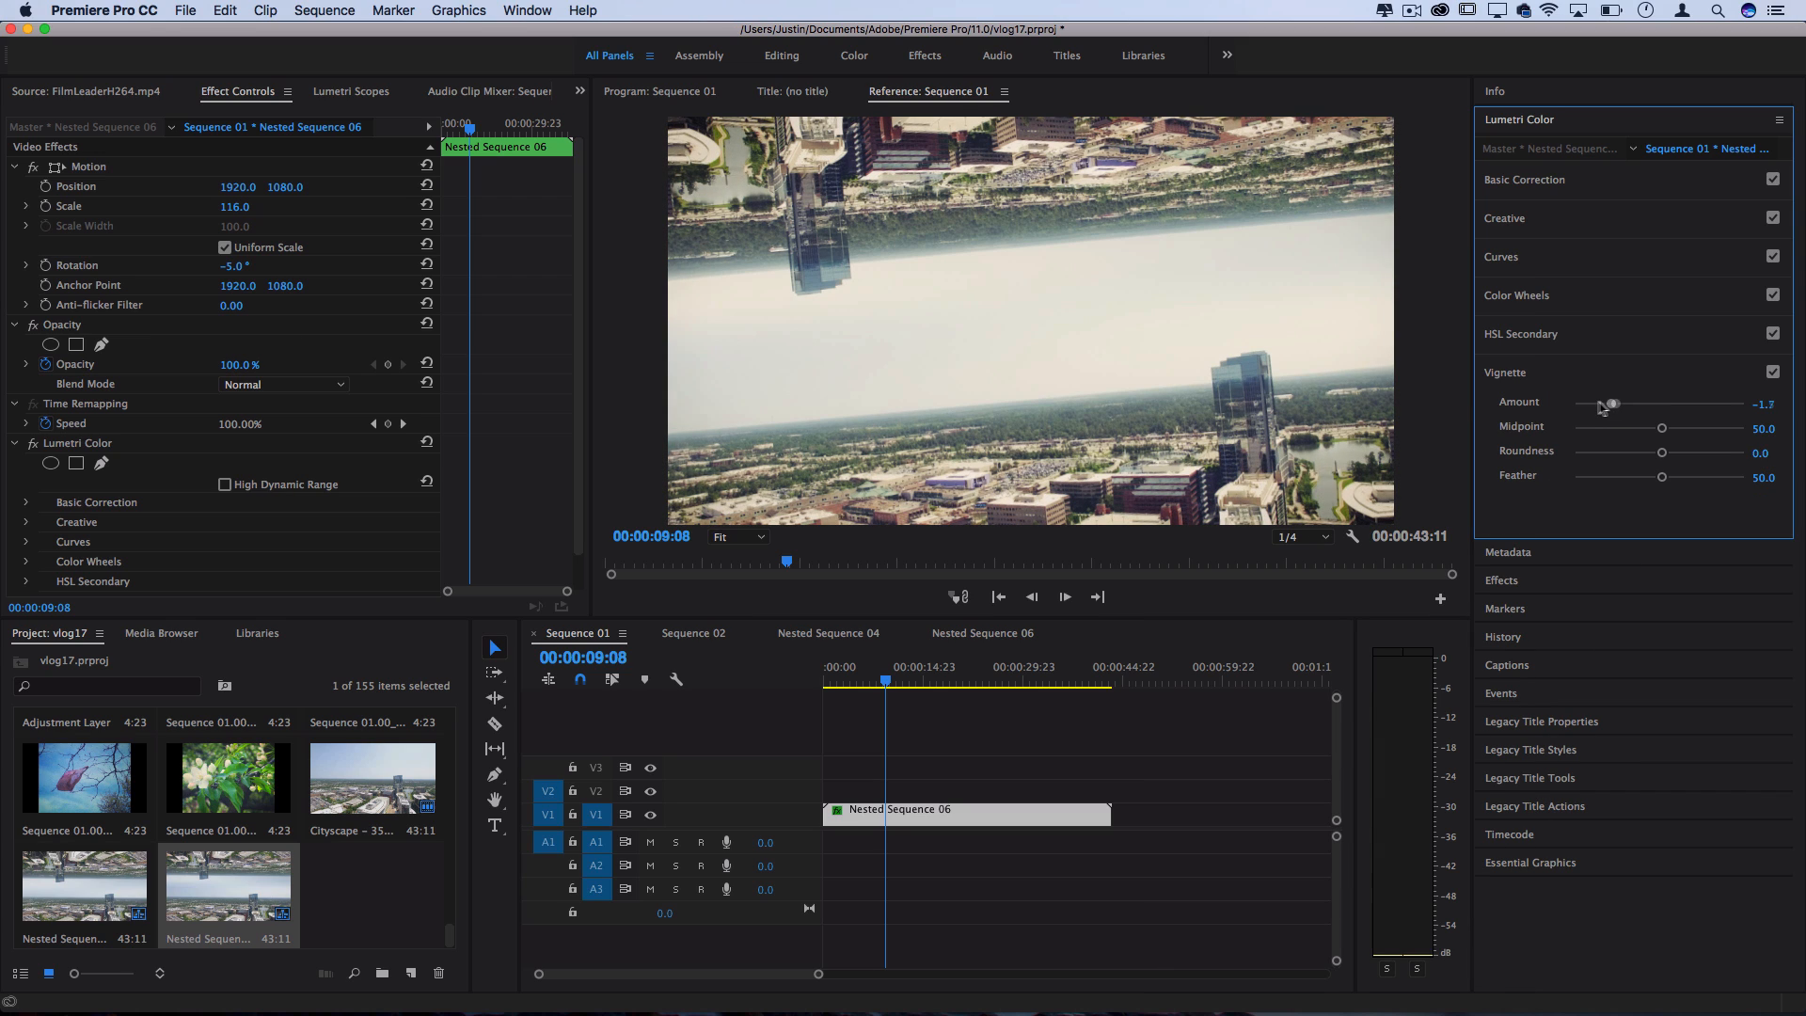
- Drag the Lumetri Vignette Amount negative to darken the frame edges
left_click_drag(1611, 404, 1640, 405)
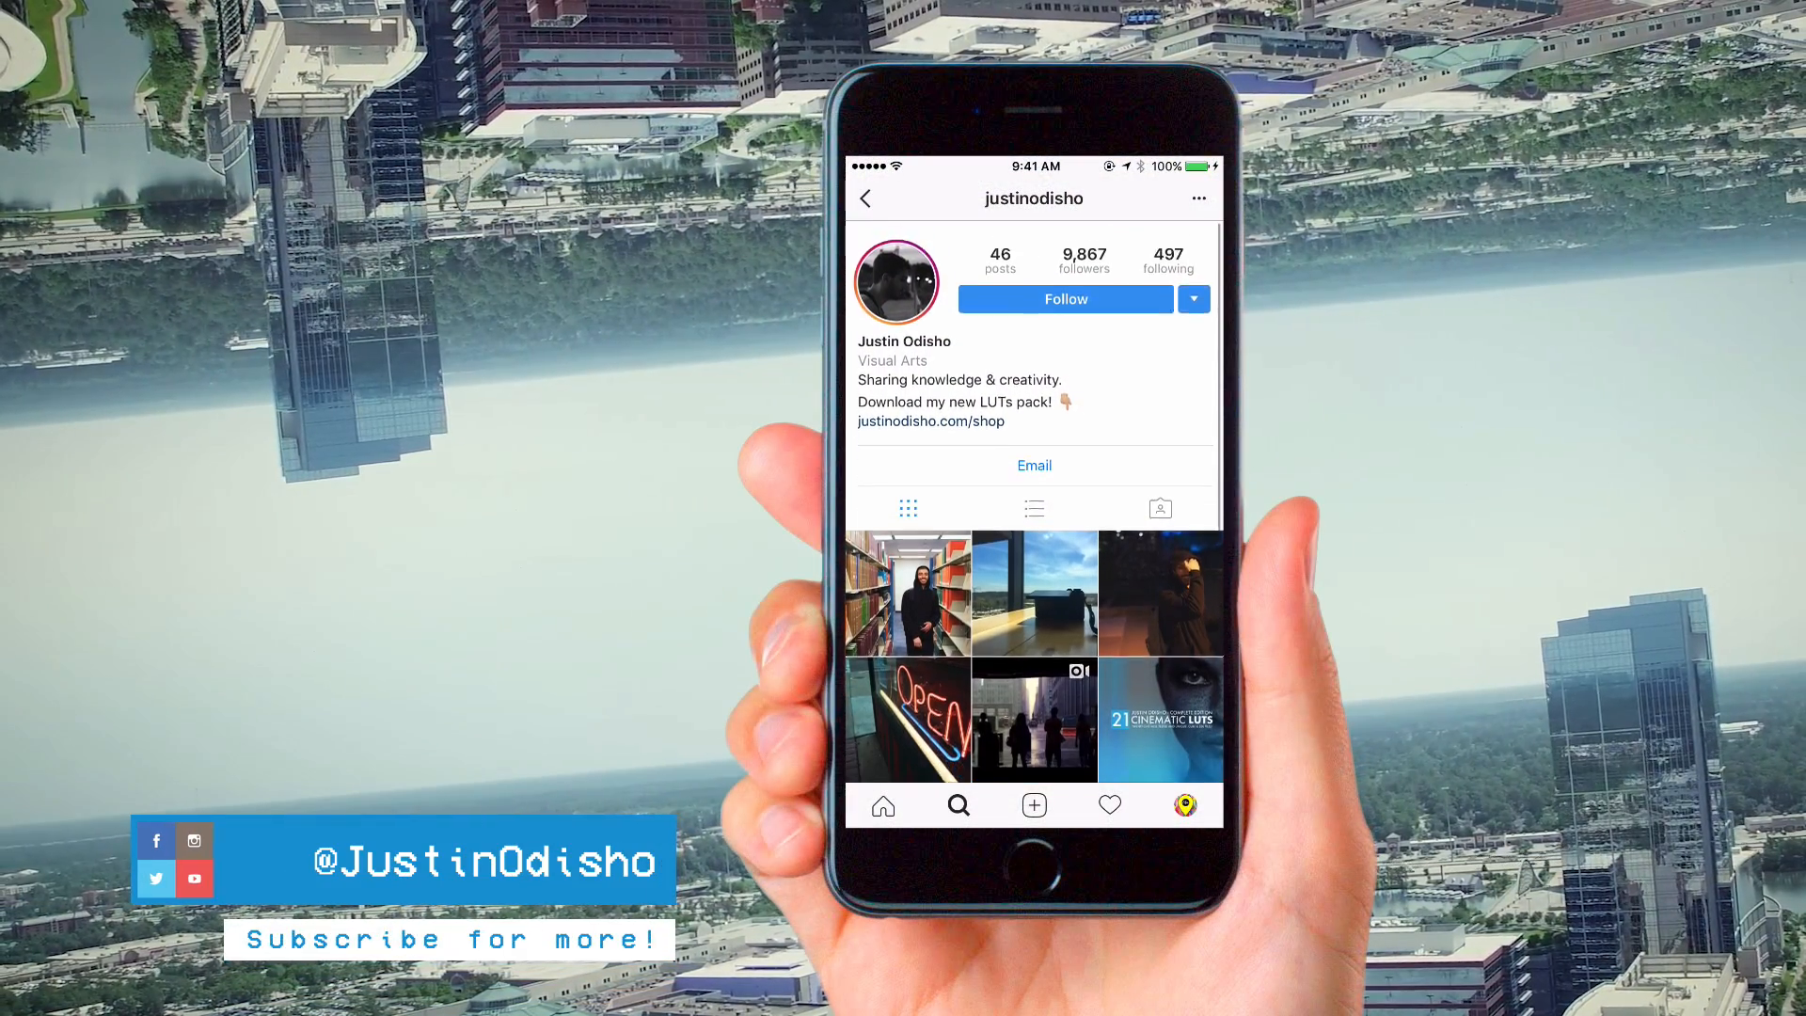
left_click(1065, 299)
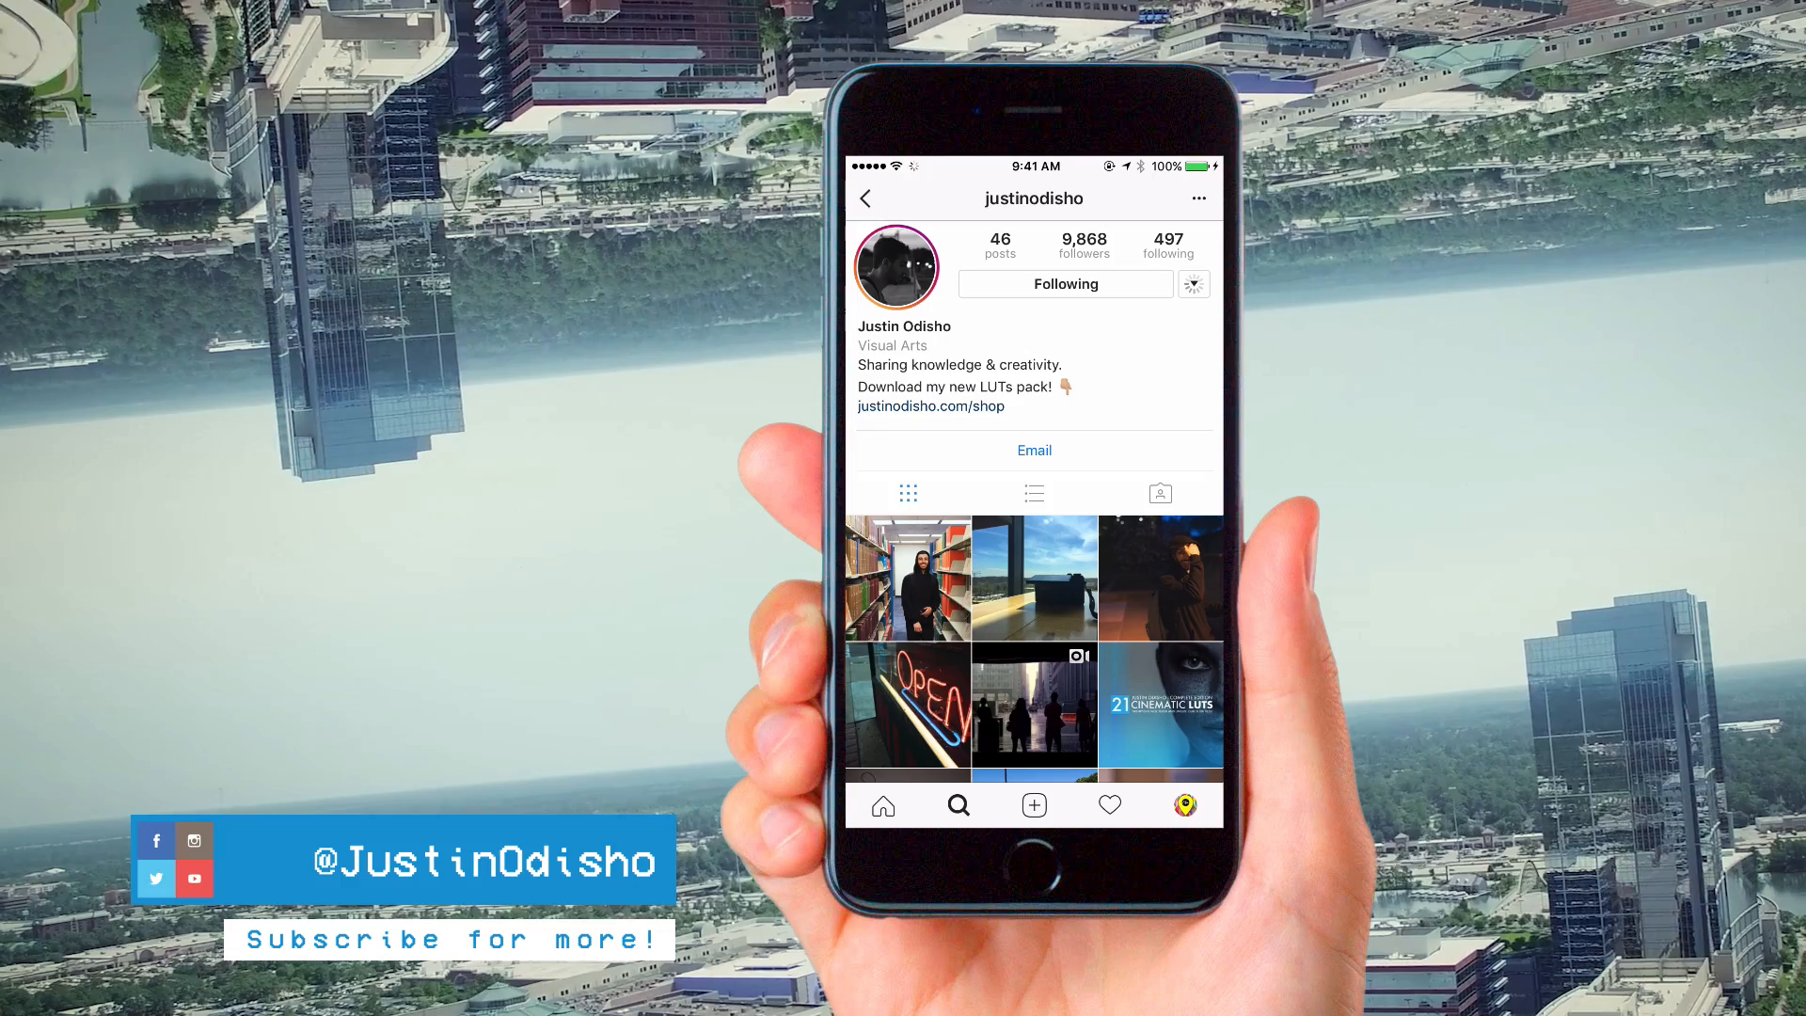